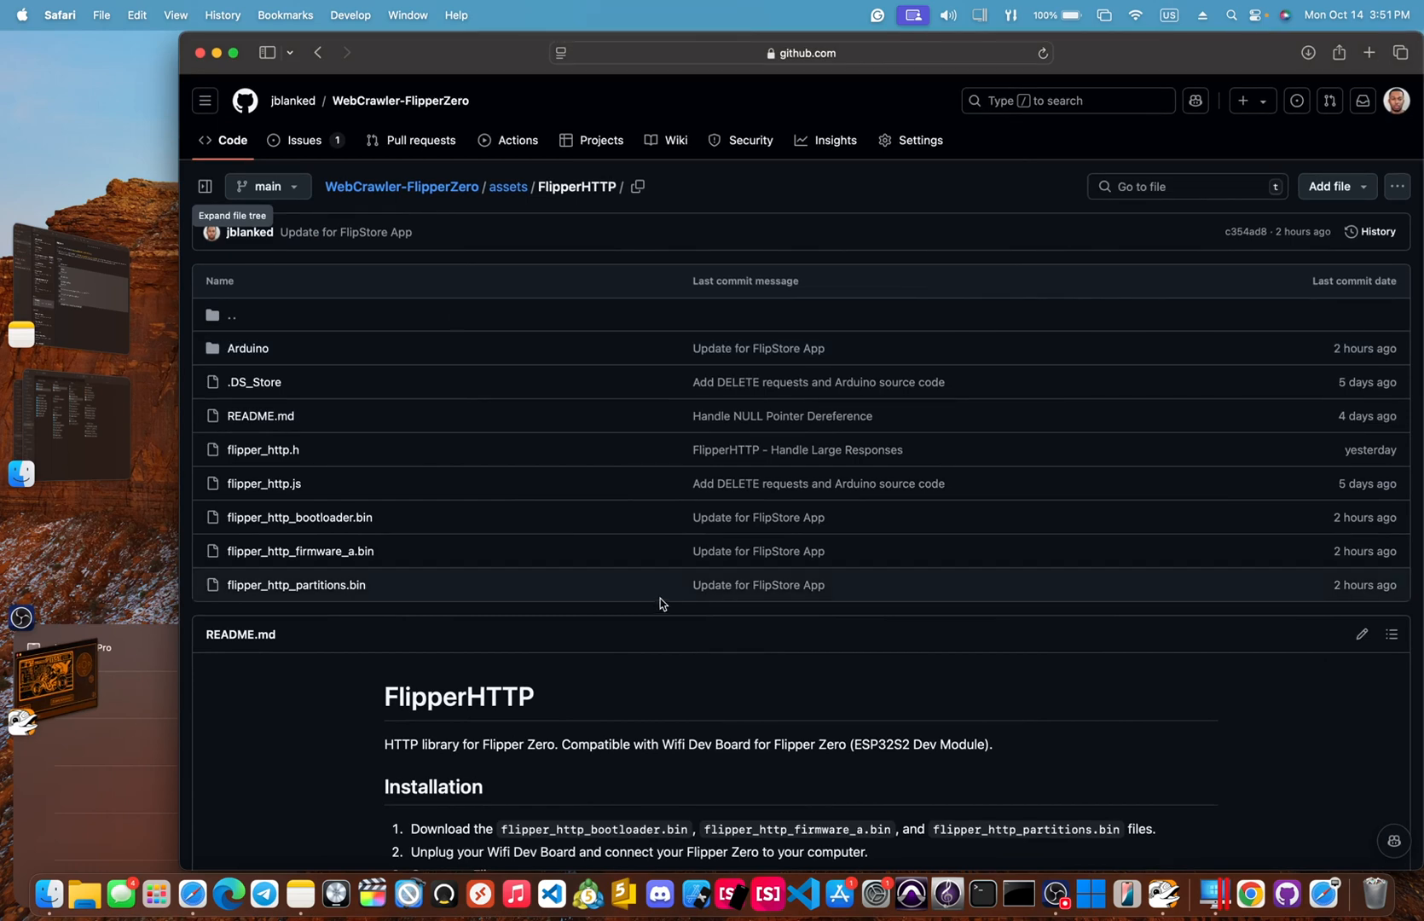
mouse_move(742, 516)
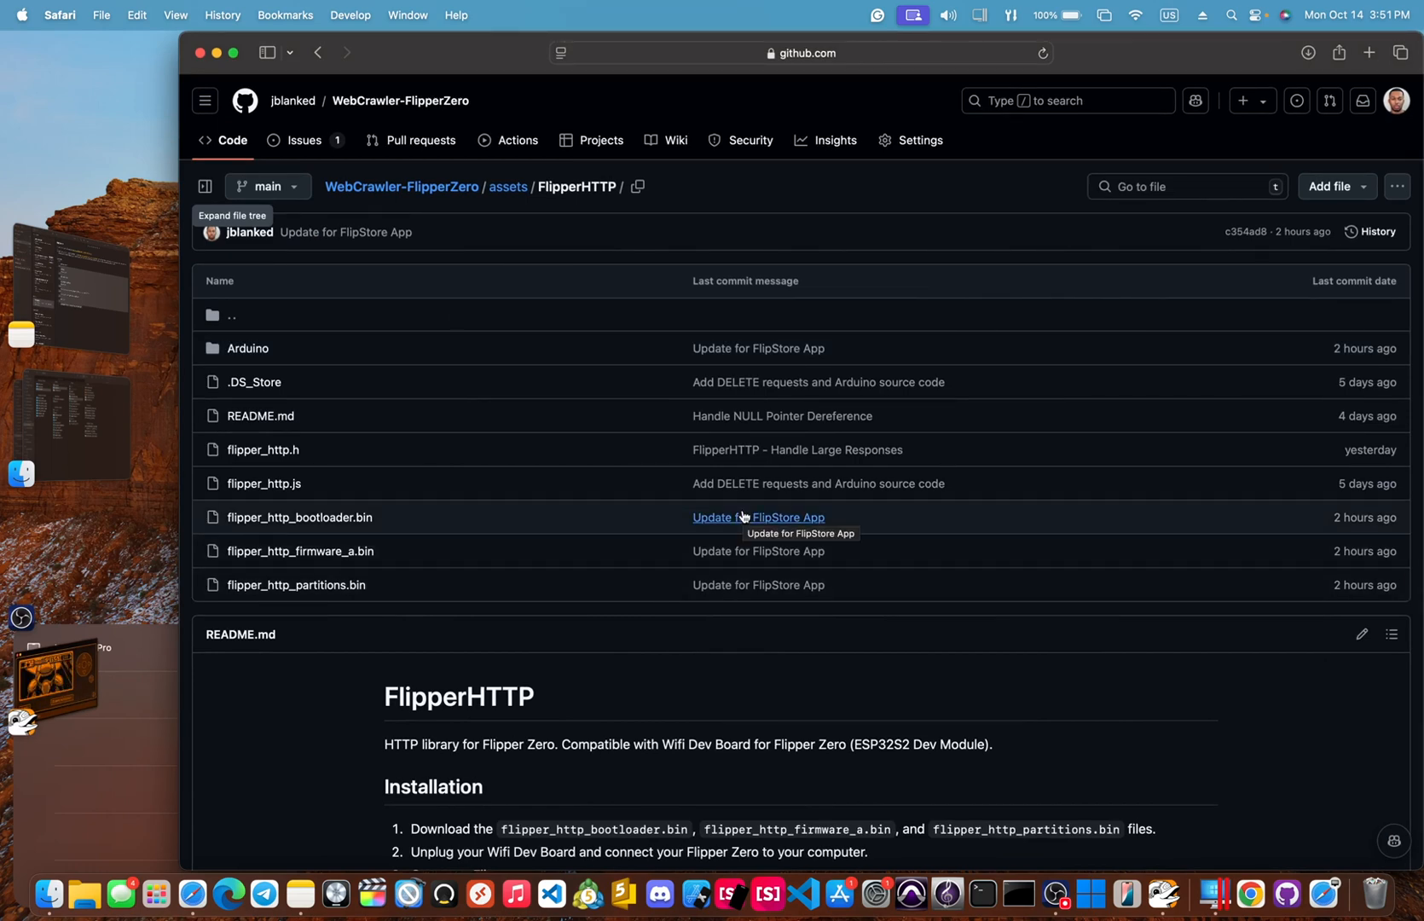
- Download flipper_http_bootloader.bin from the assets/FlipperHTTP folder and return to the listing
scroll("down", 3)
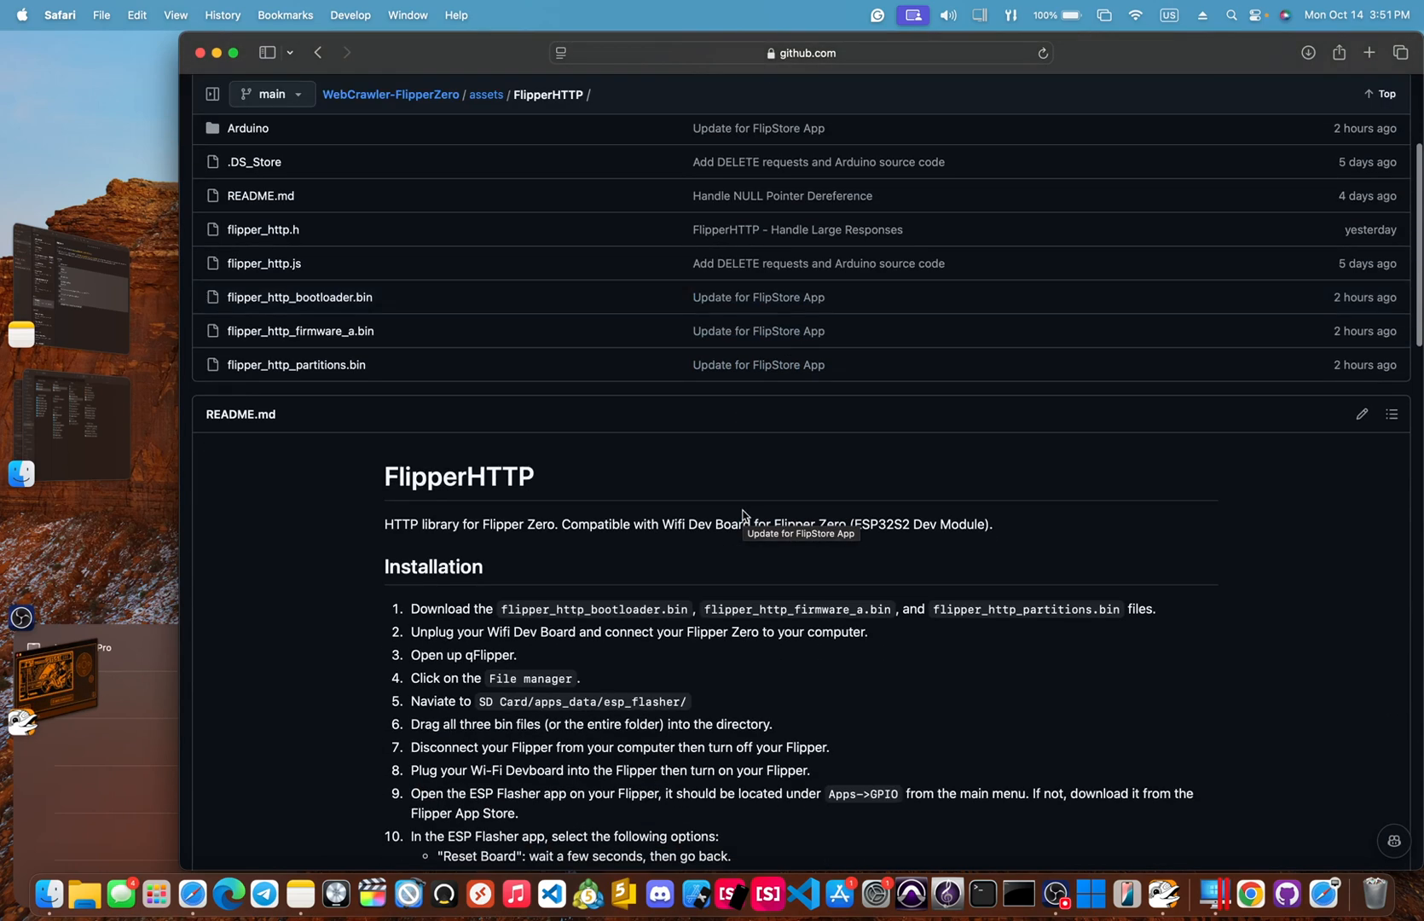
scroll("down", 3)
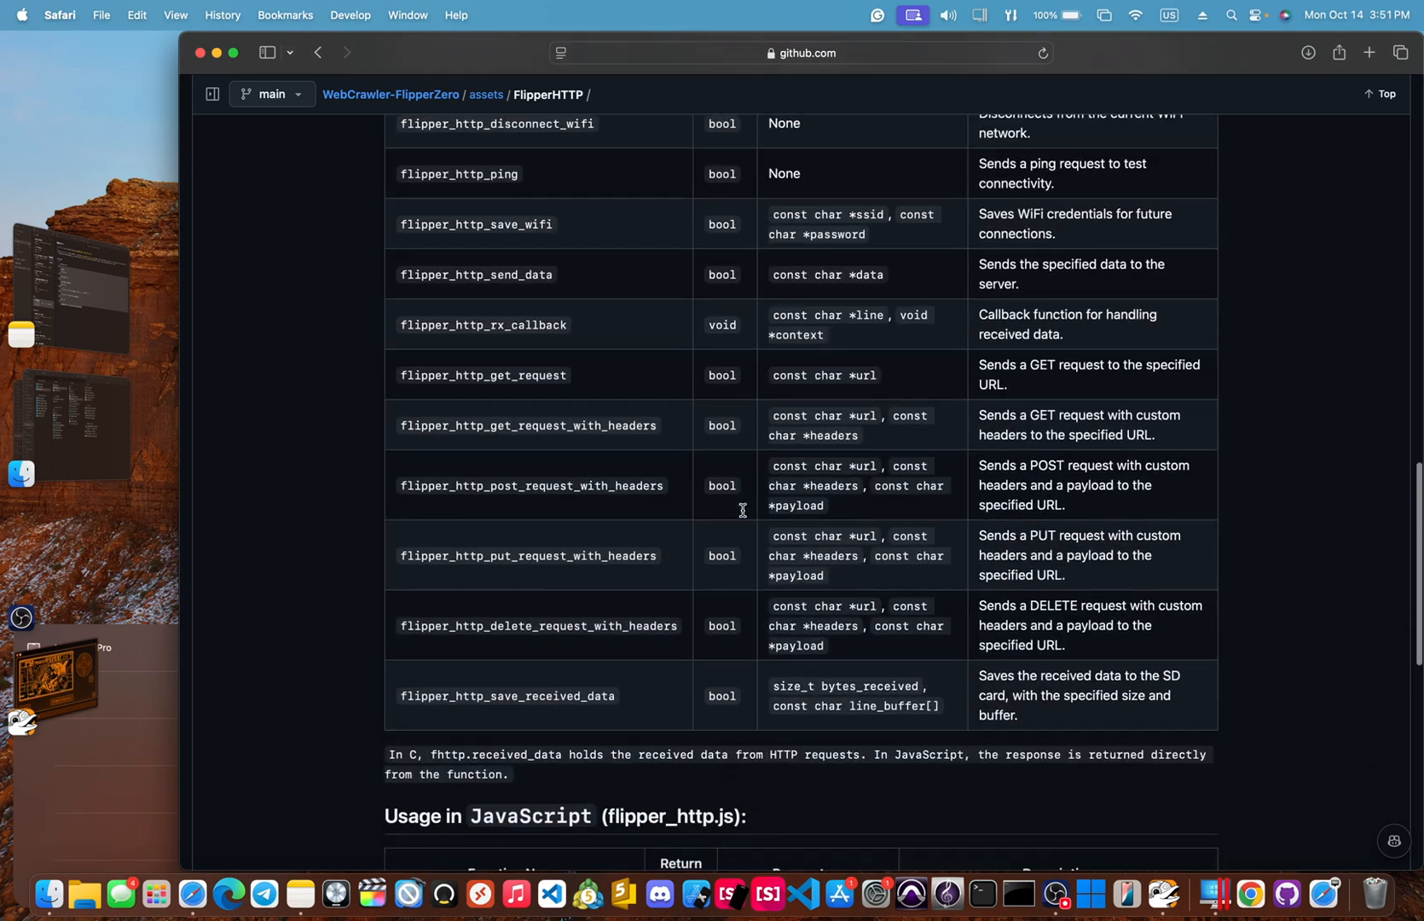
scroll("up", 3)
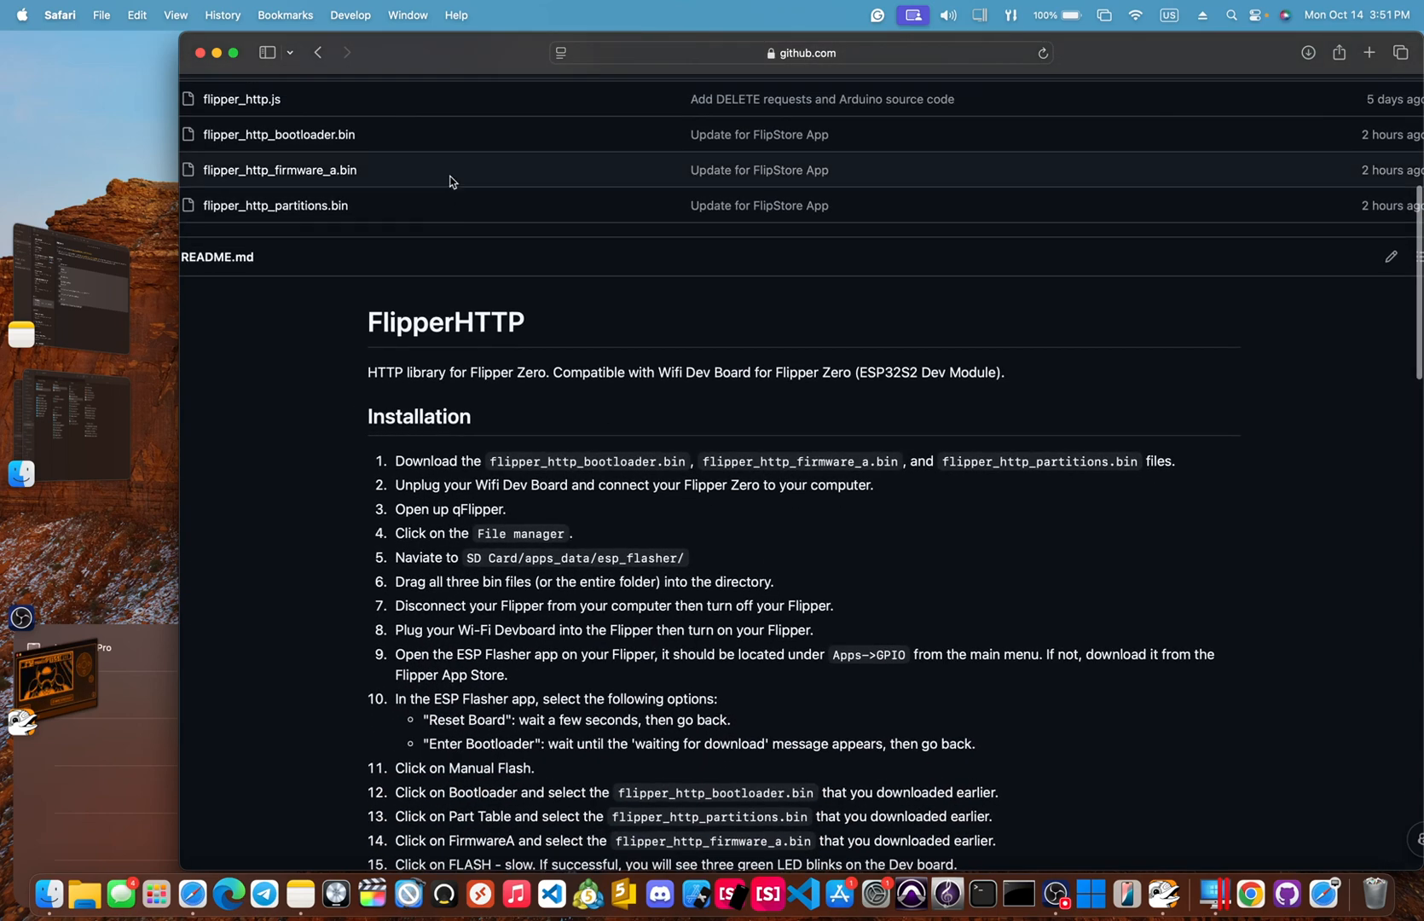
mouse_move(404, 322)
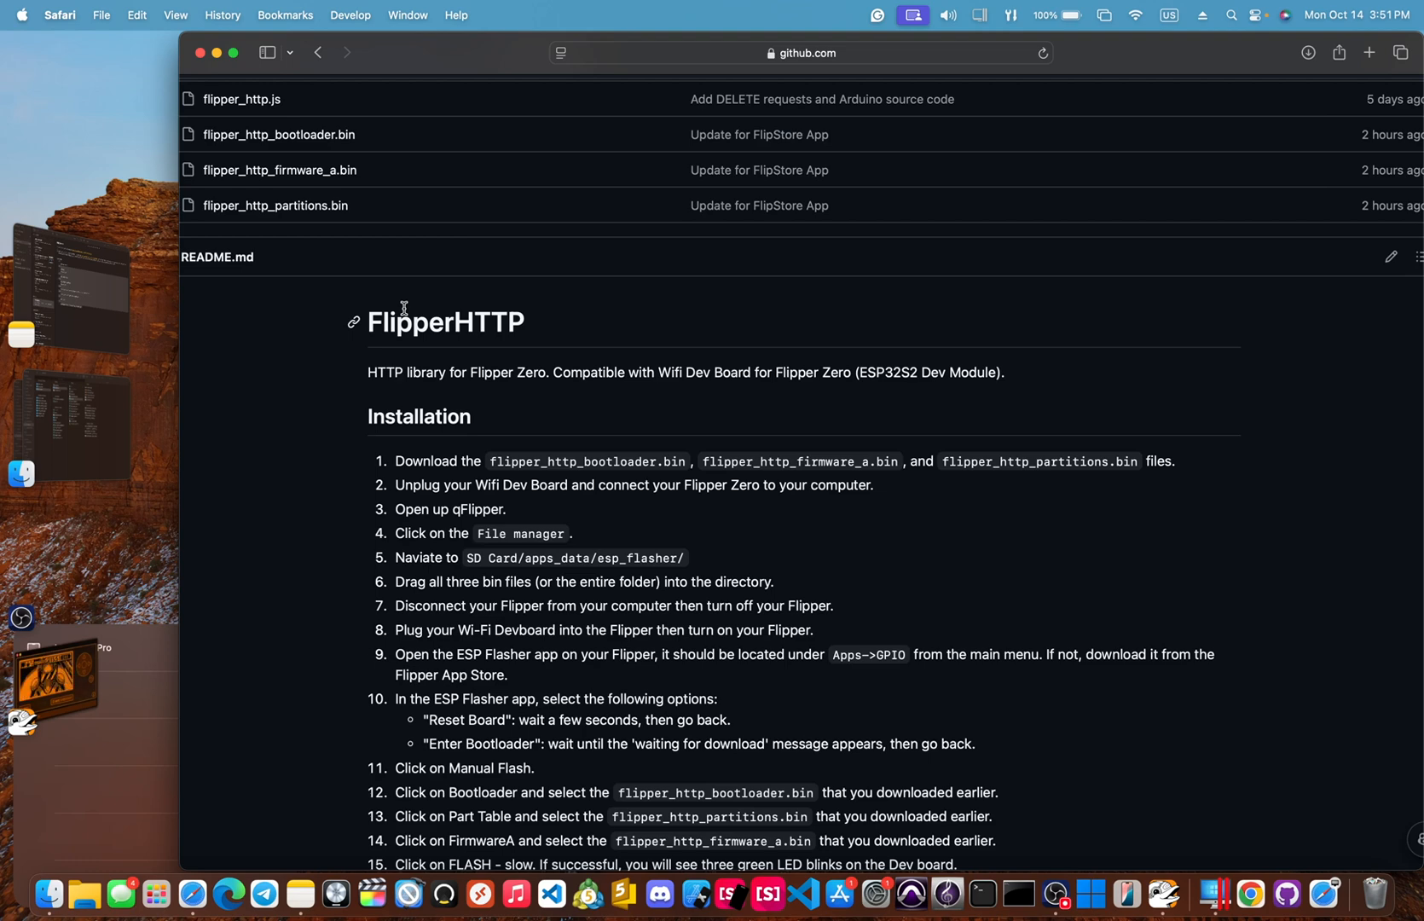
left_click(278, 134)
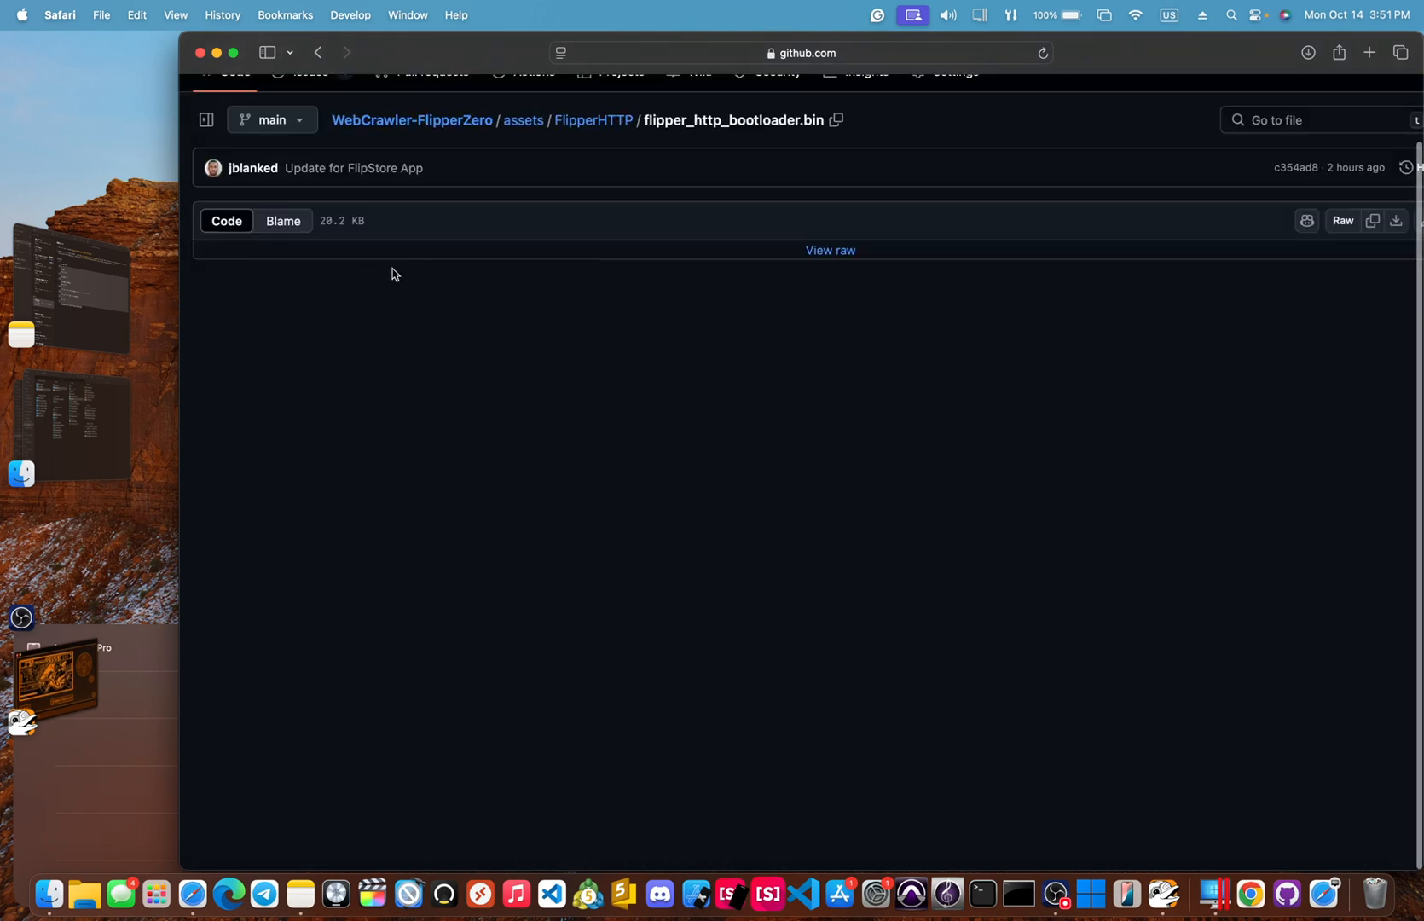
left_click(592, 119)
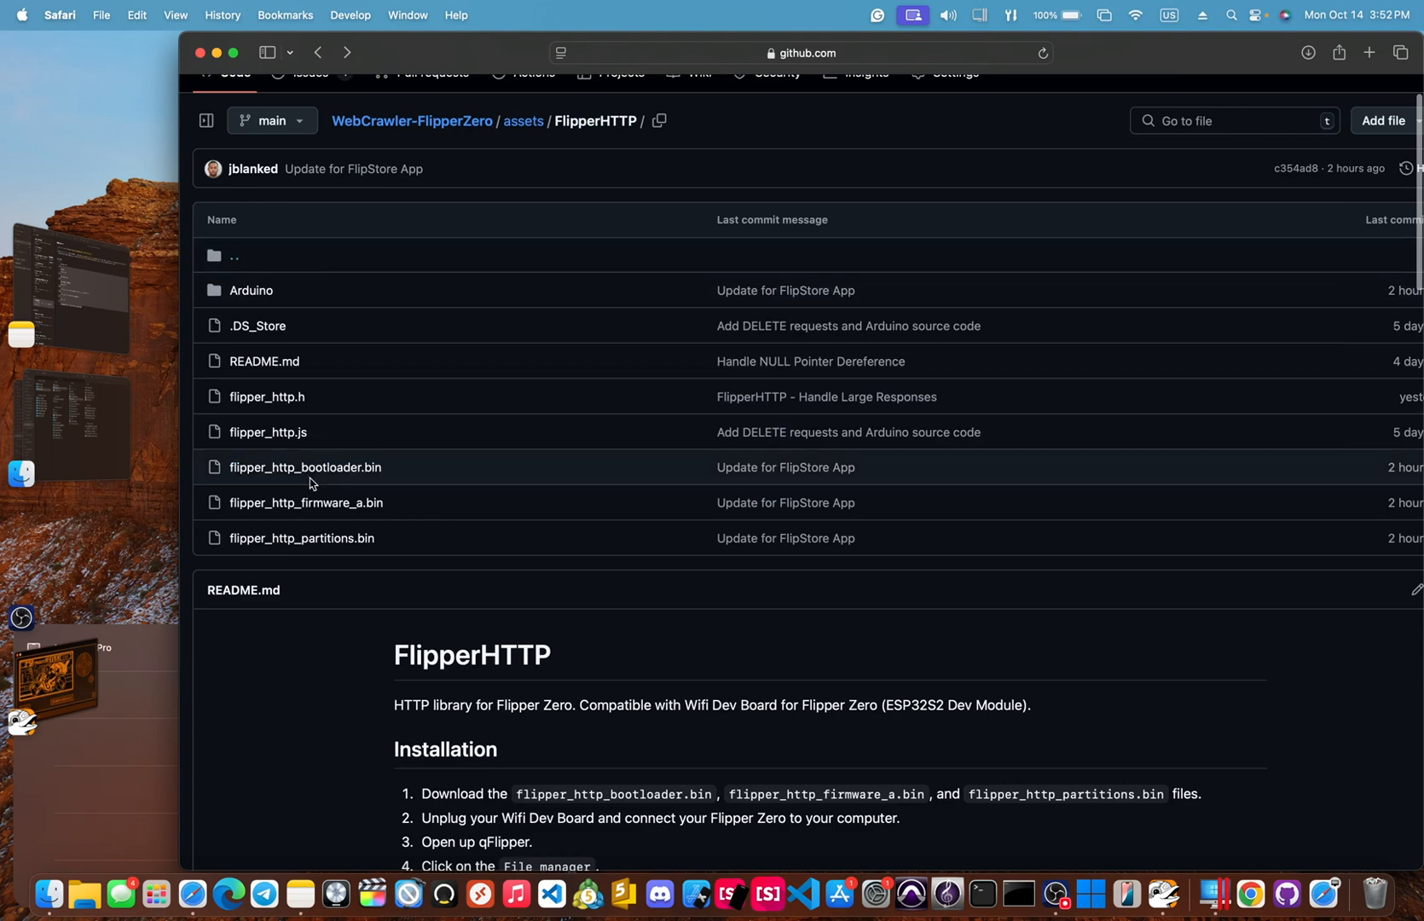
left_click(305, 467)
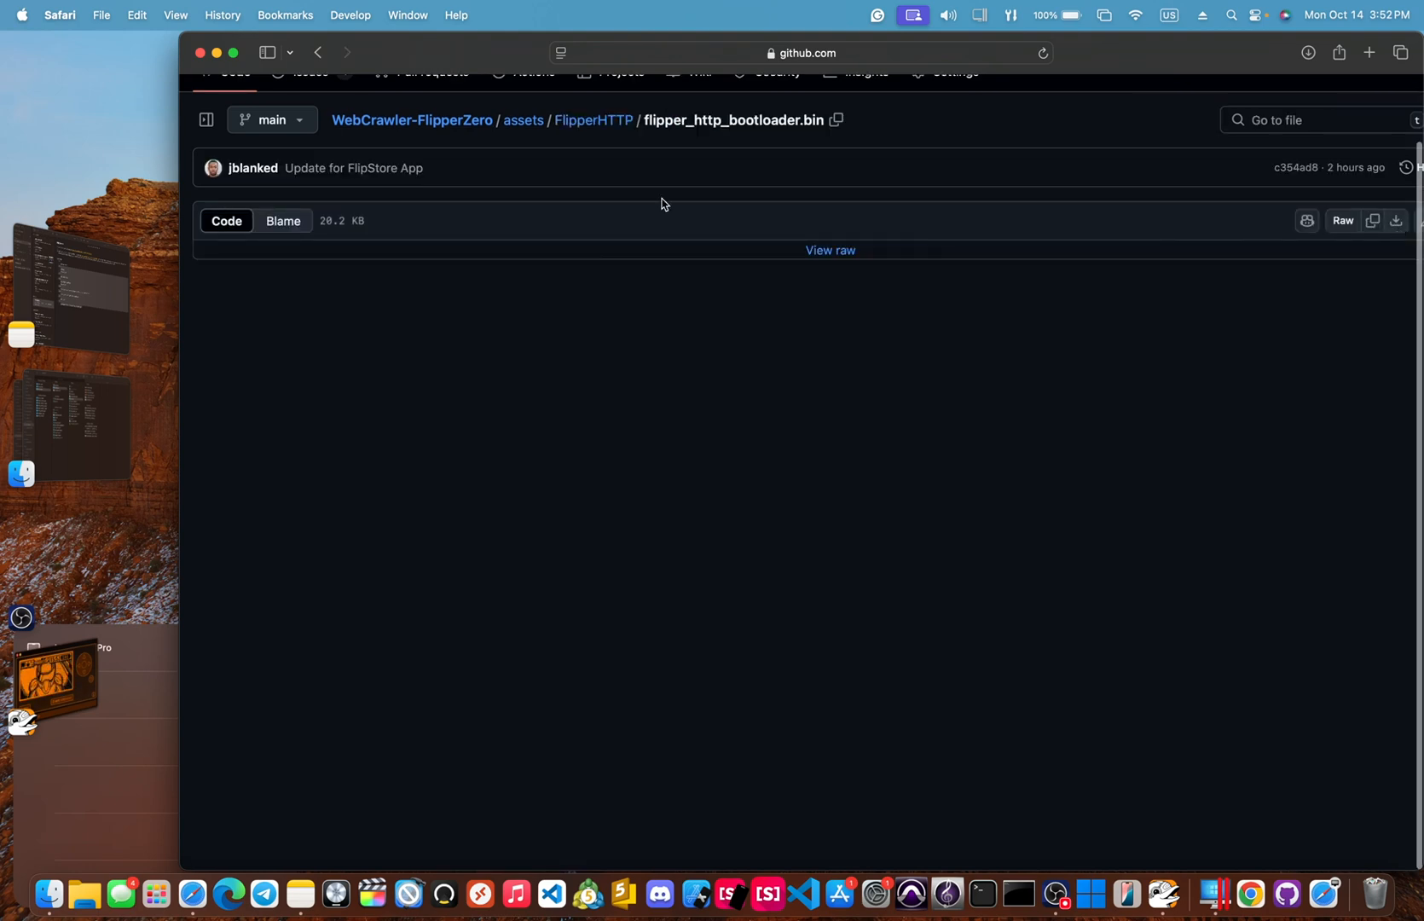
left_click(594, 120)
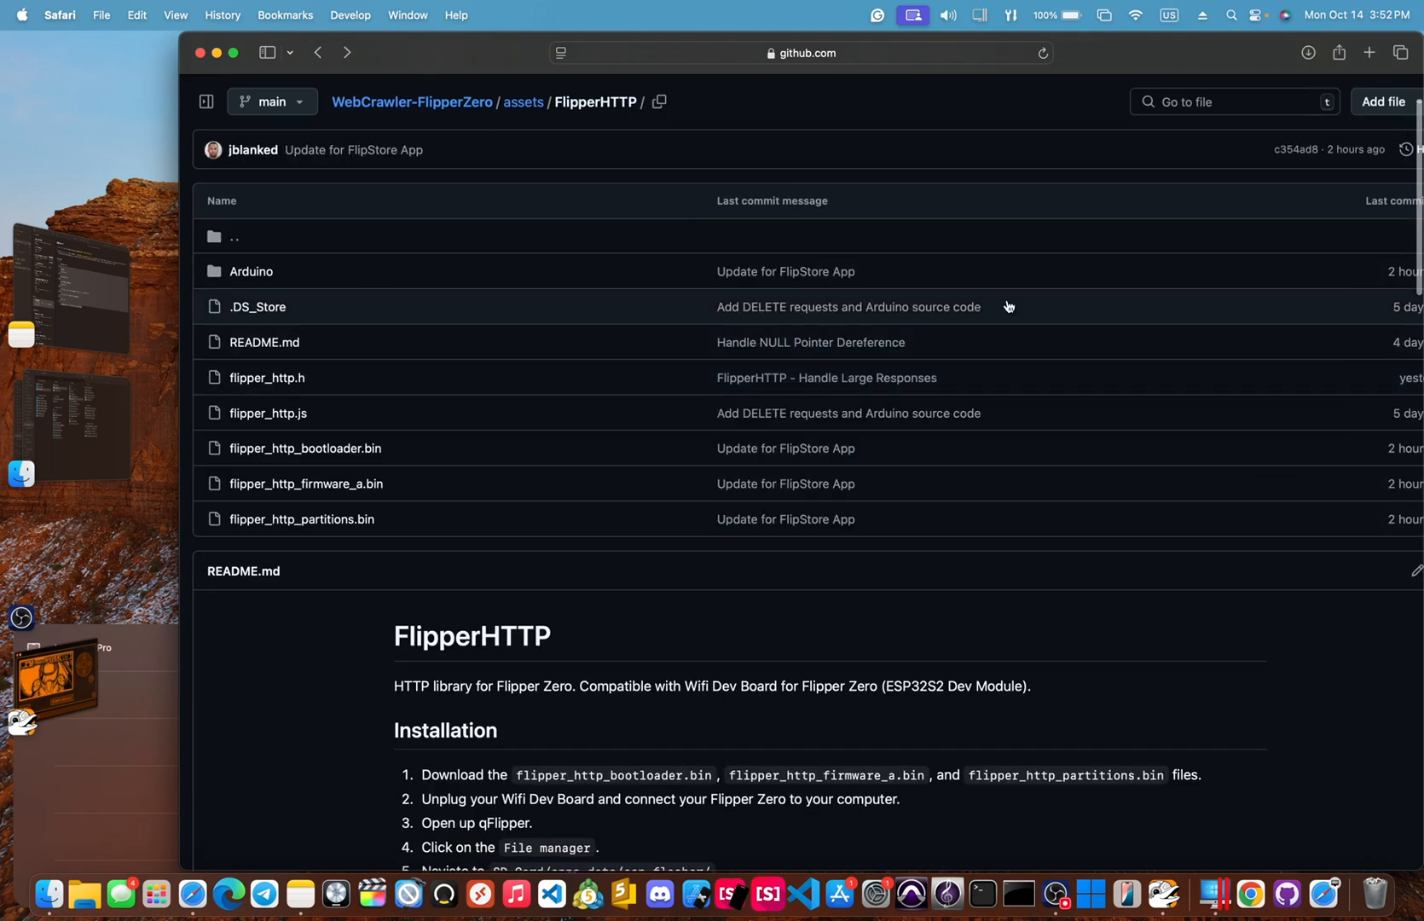
- Download flipper_http_firmware_a.bin and flipper_http_partitions.bin, then return to the FlipperHTTP listing
left_click(304, 483)
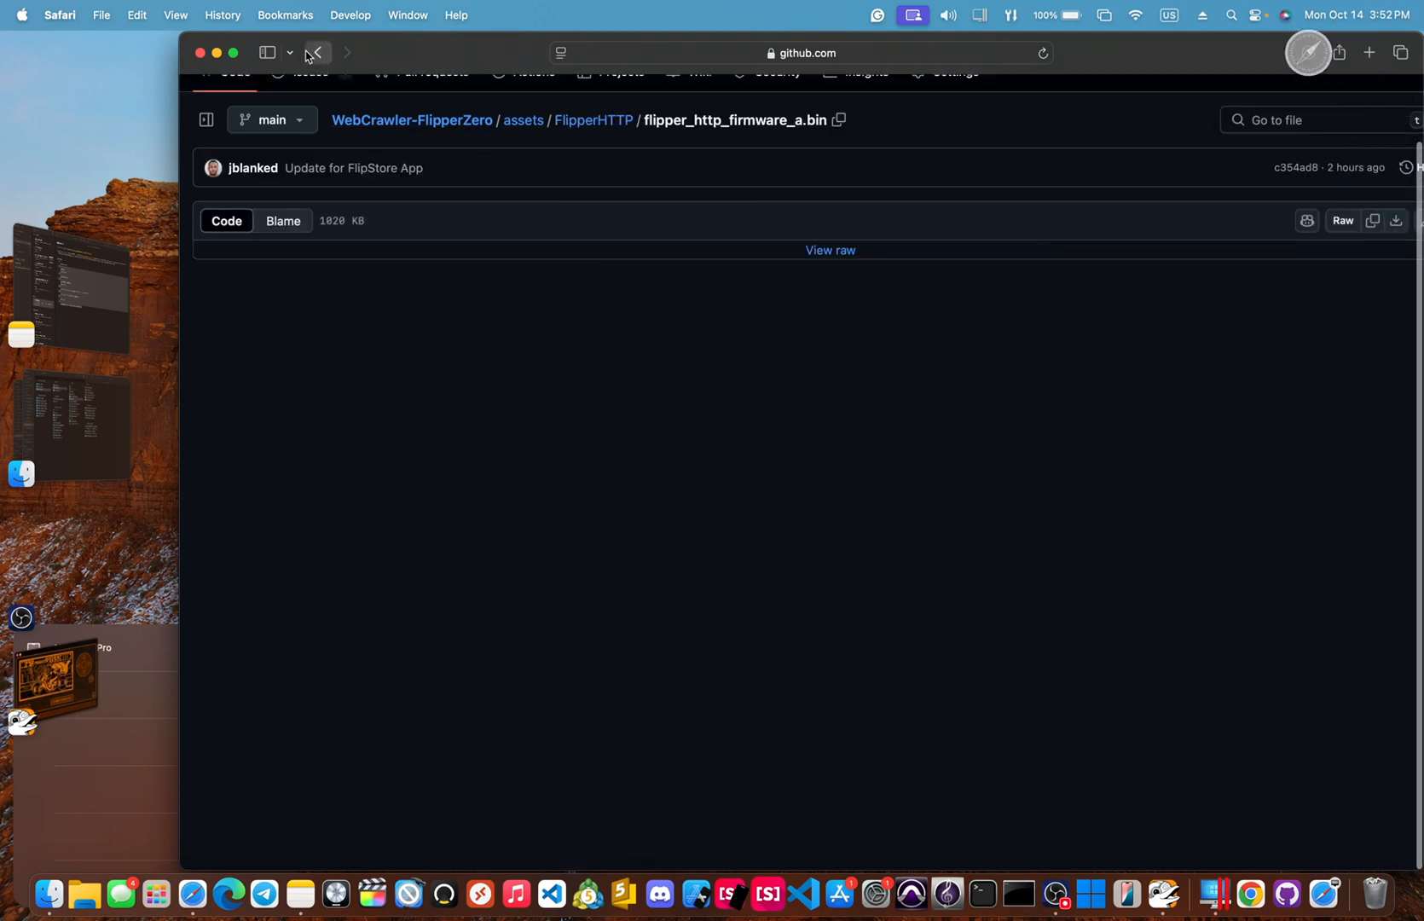
left_click(318, 53)
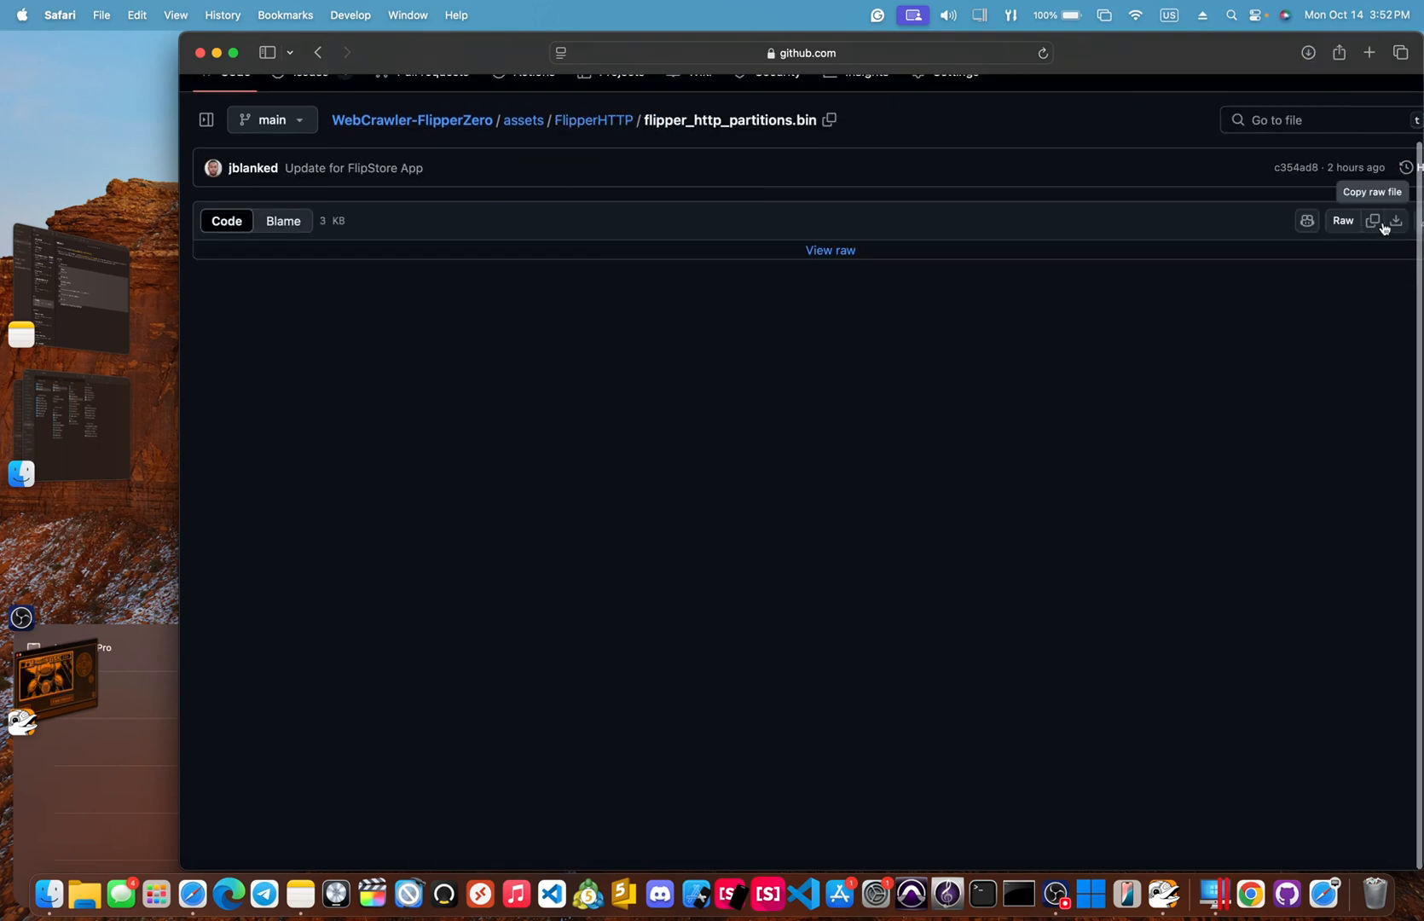
mouse_move(335, 68)
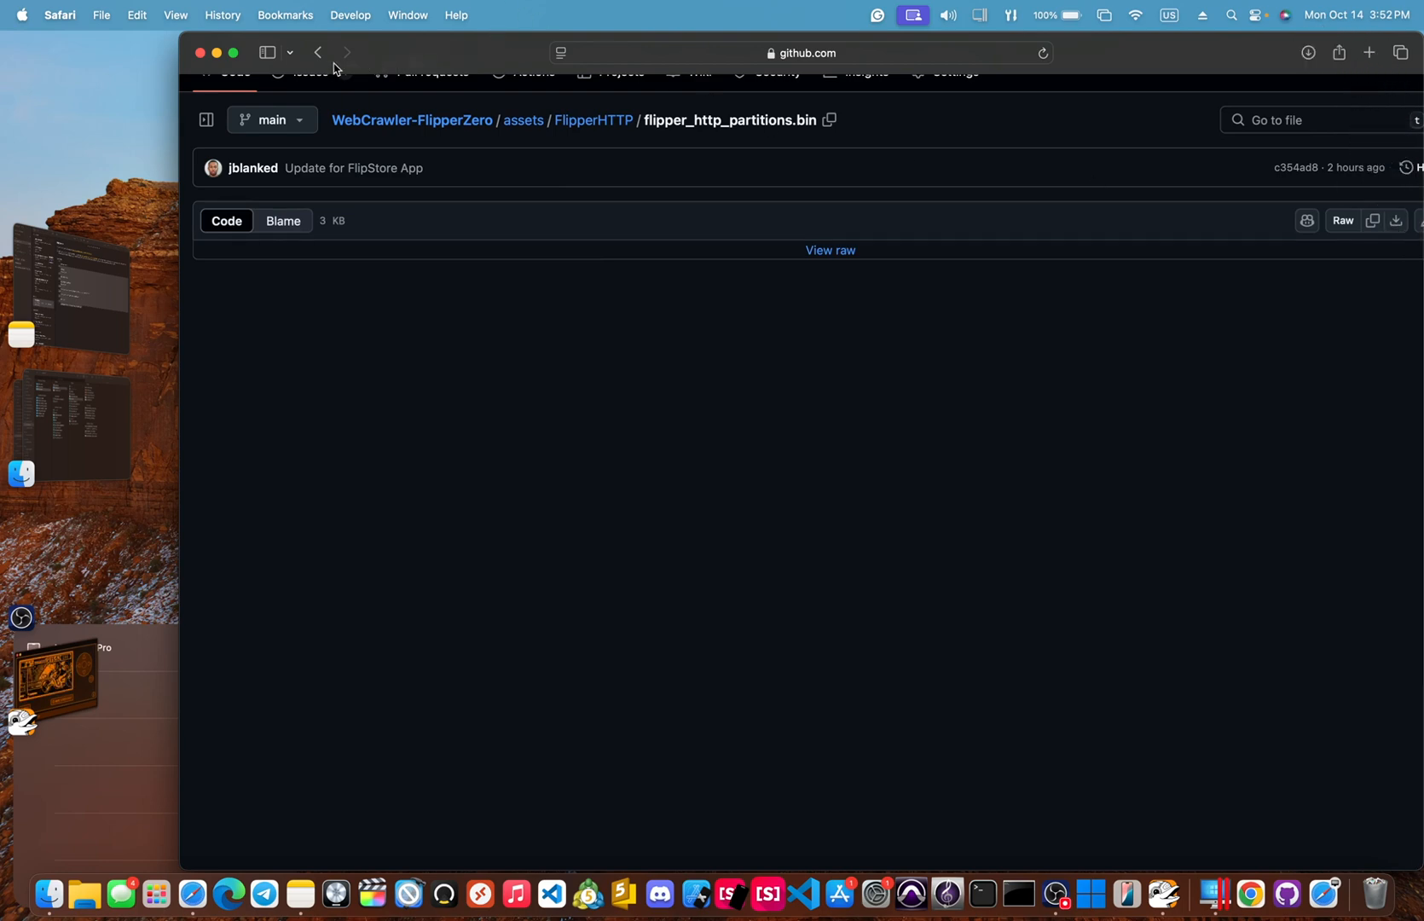
left_click(317, 51)
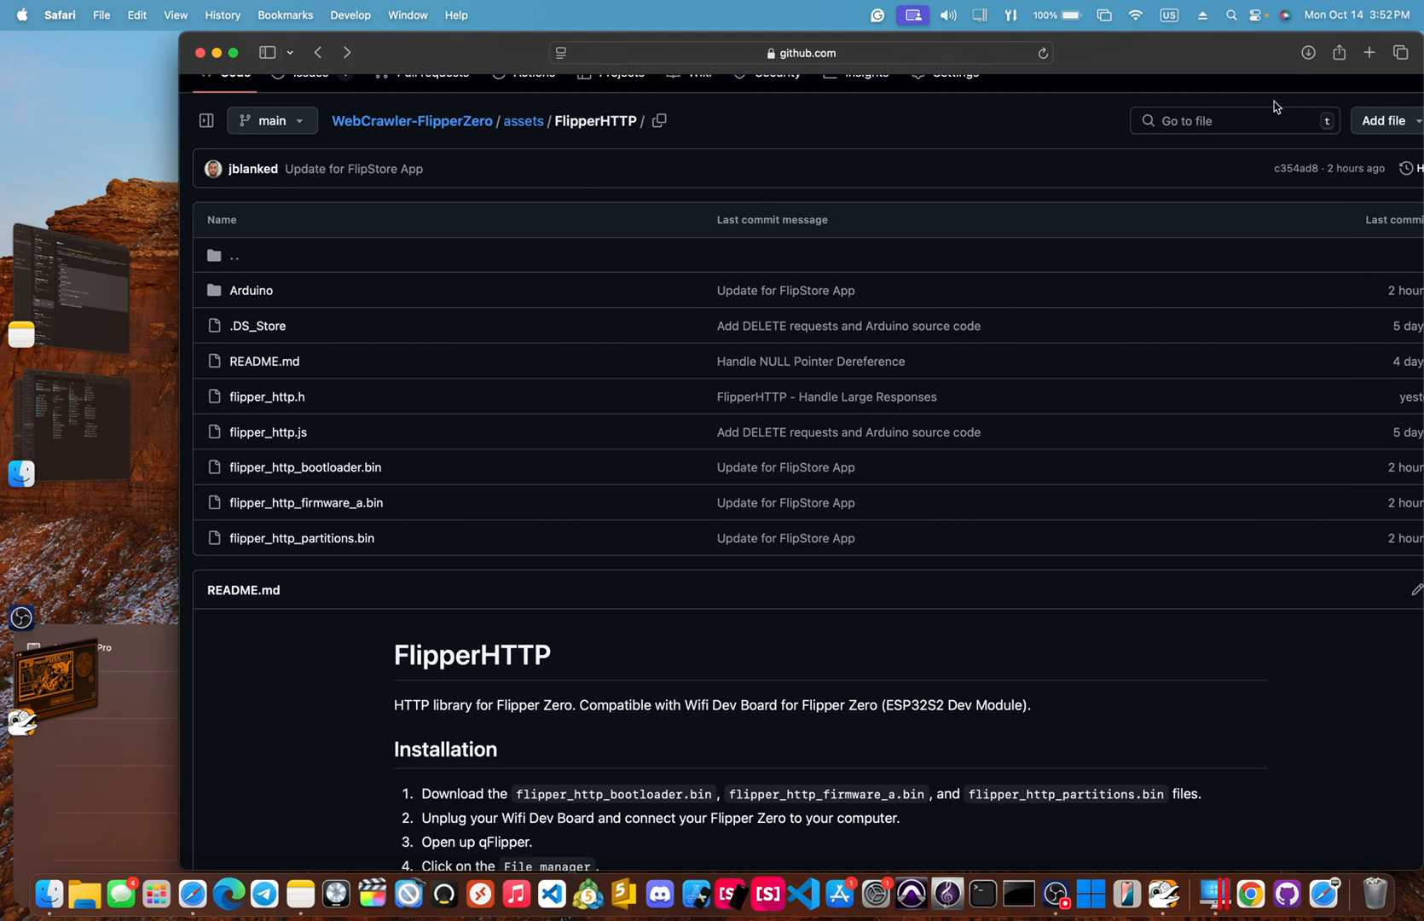
mouse_move(1138, 324)
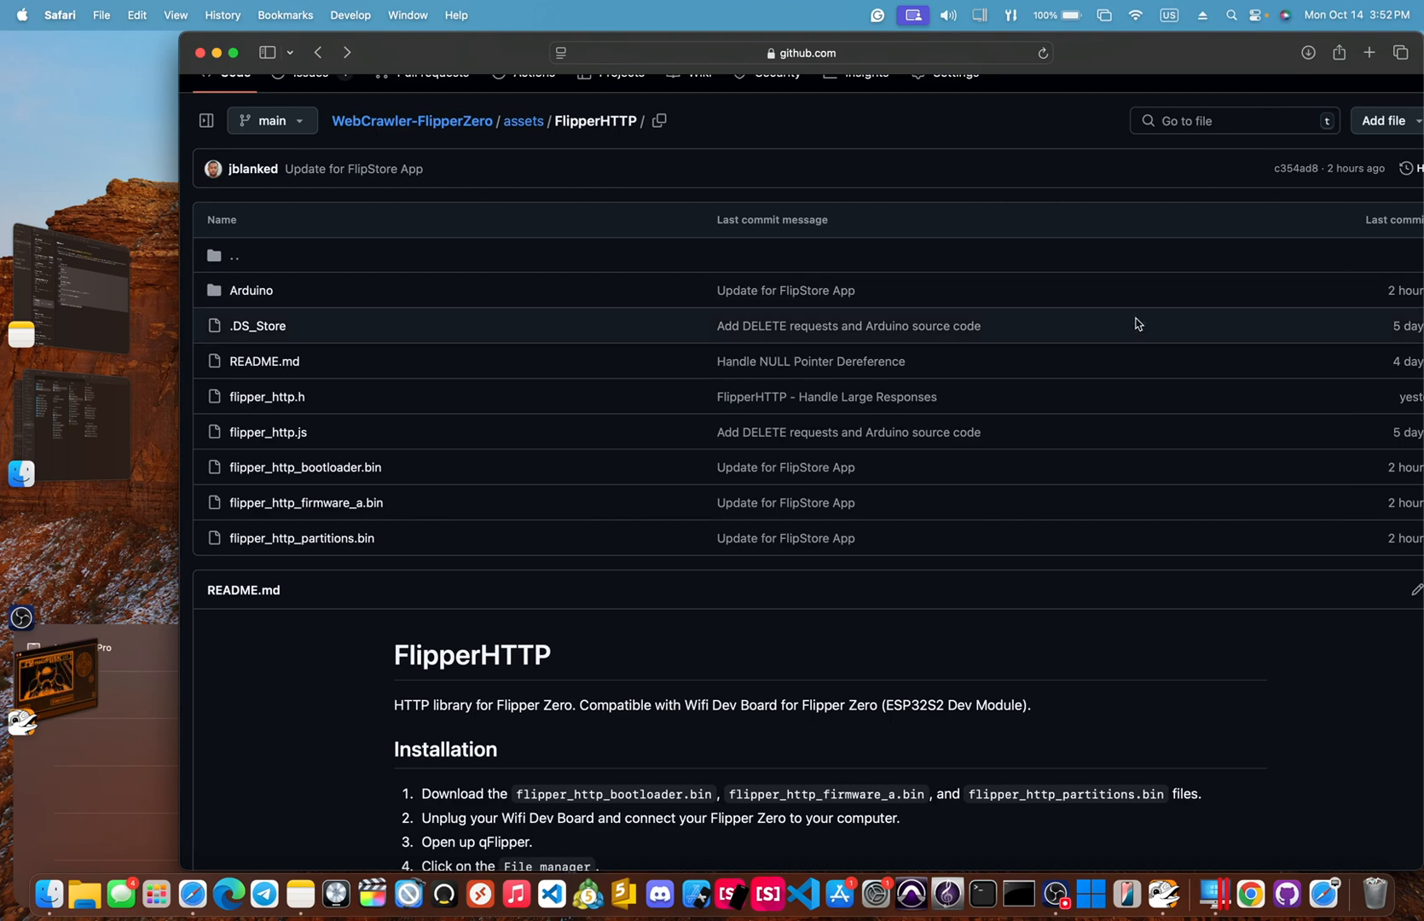
mouse_move(81, 700)
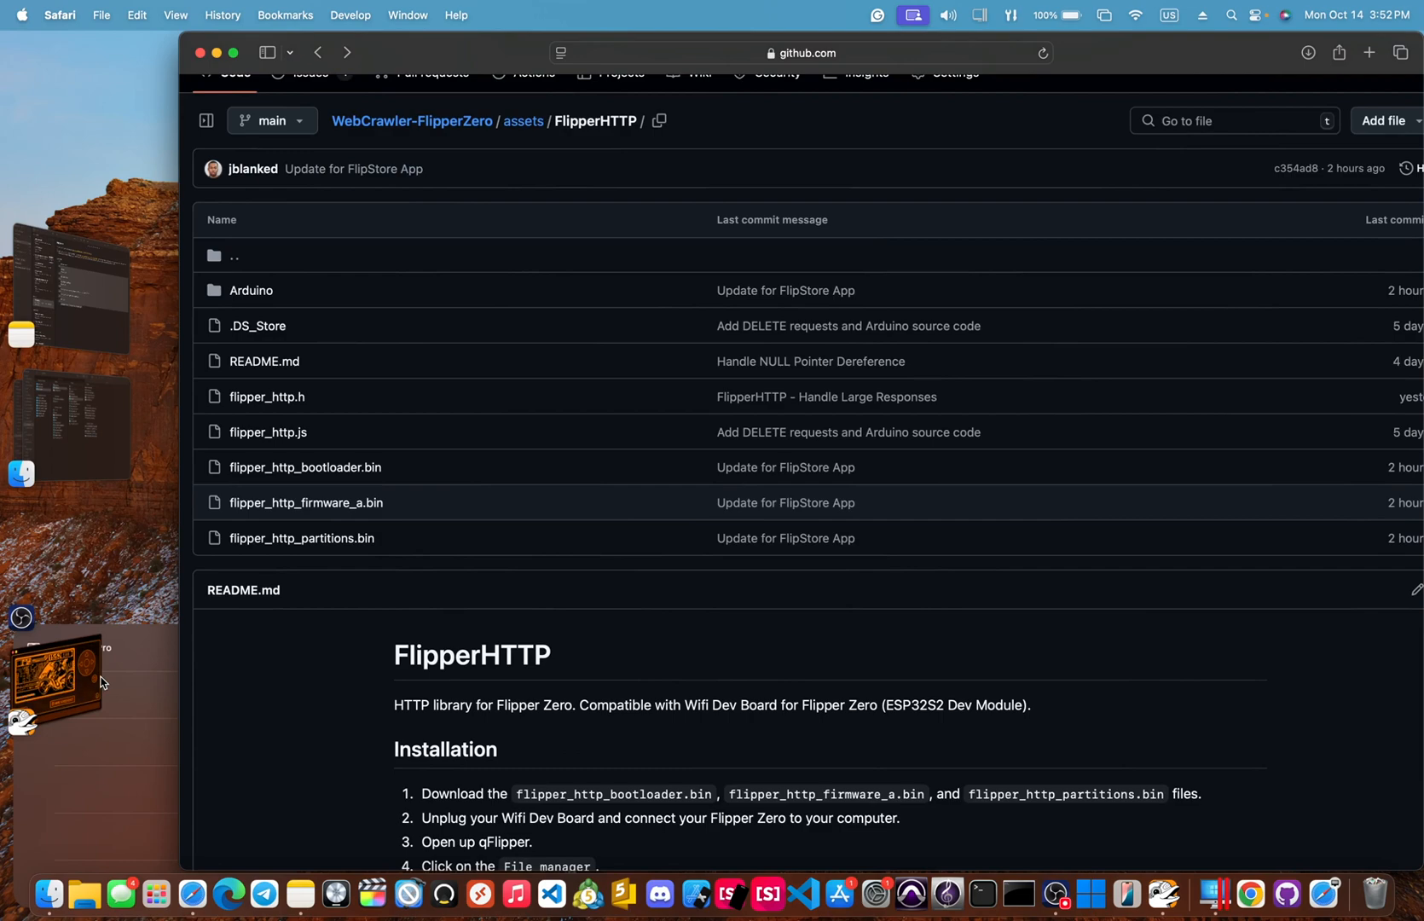
- Browse the Flipper's File Manager to SD Card/apps_data/esp_flasher
scroll("down", 3)
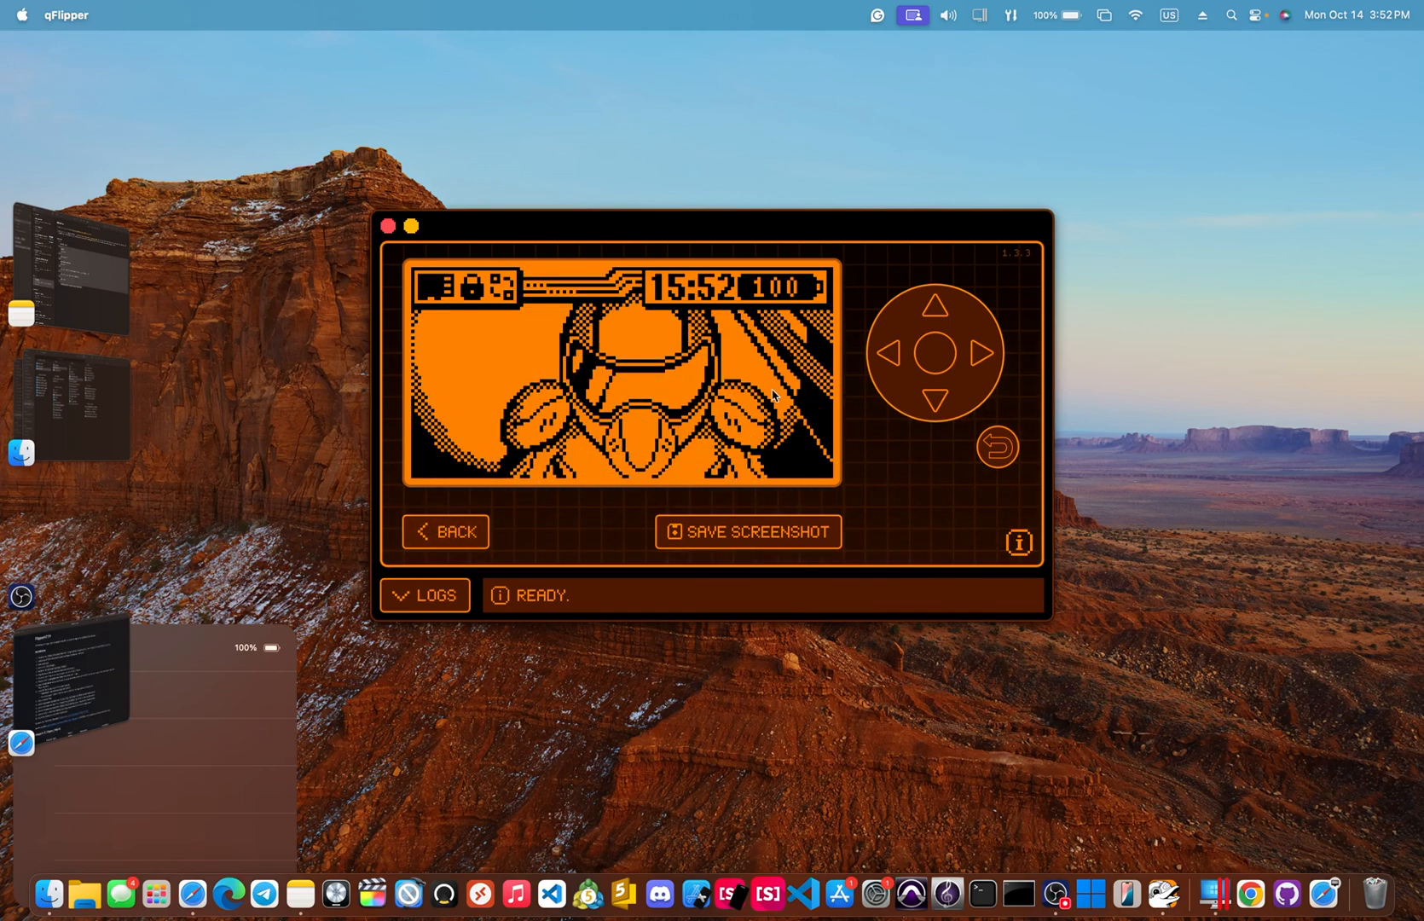
left_click(445, 533)
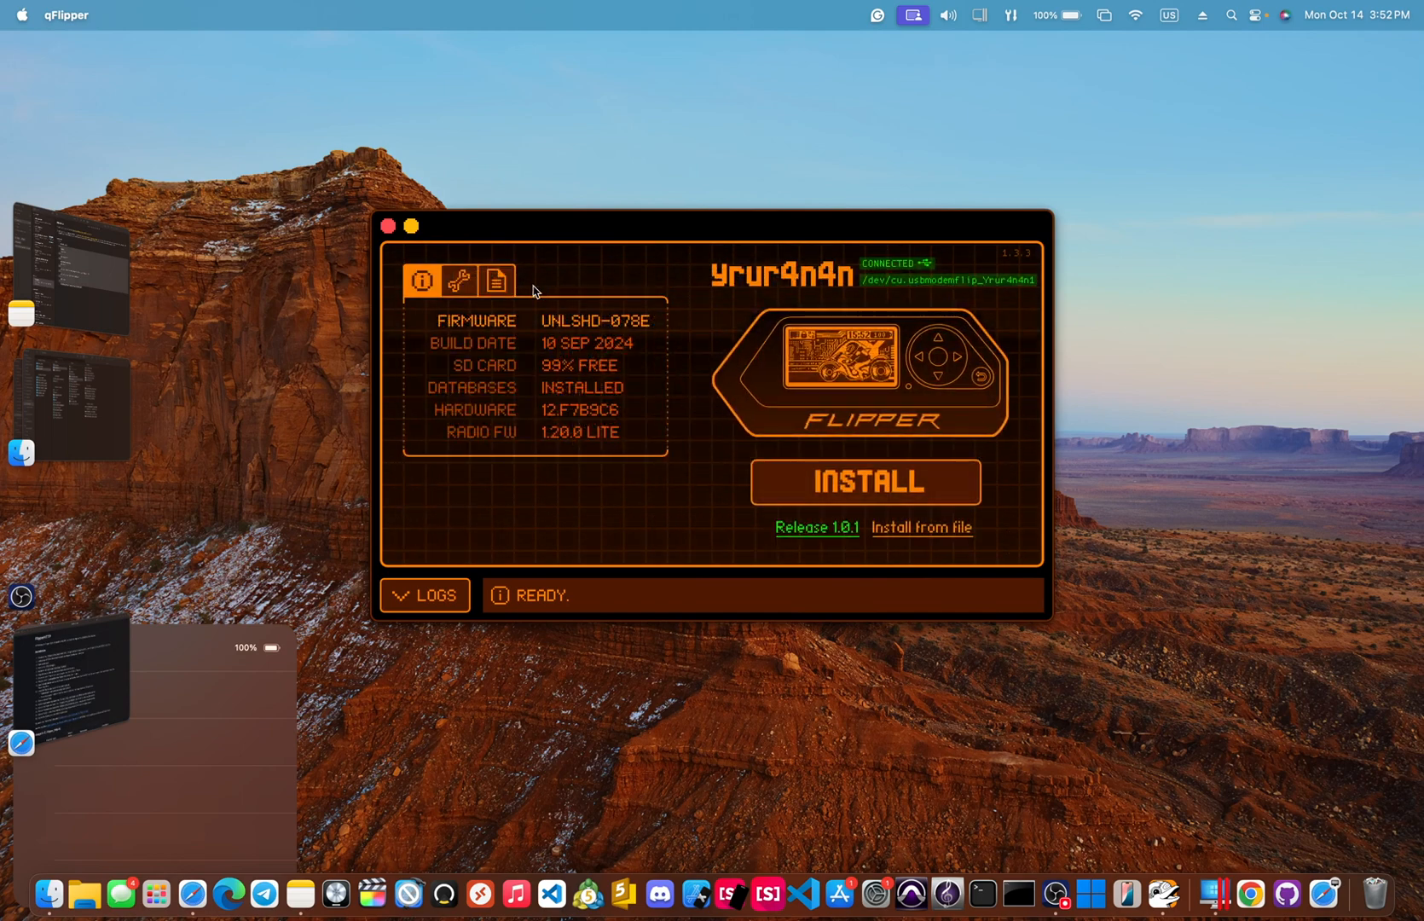
left_click(494, 280)
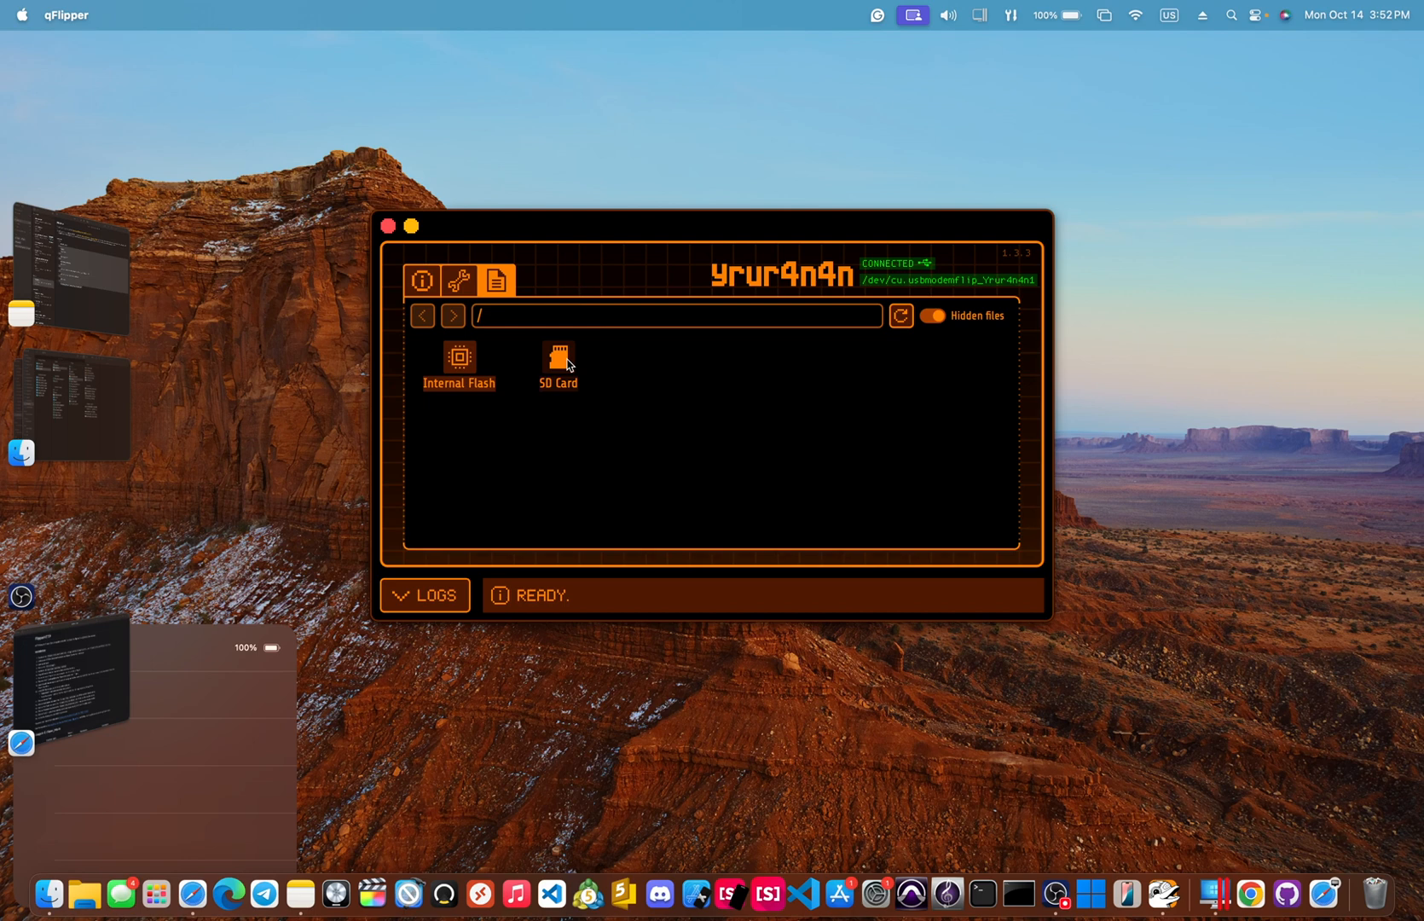
double_click(557, 363)
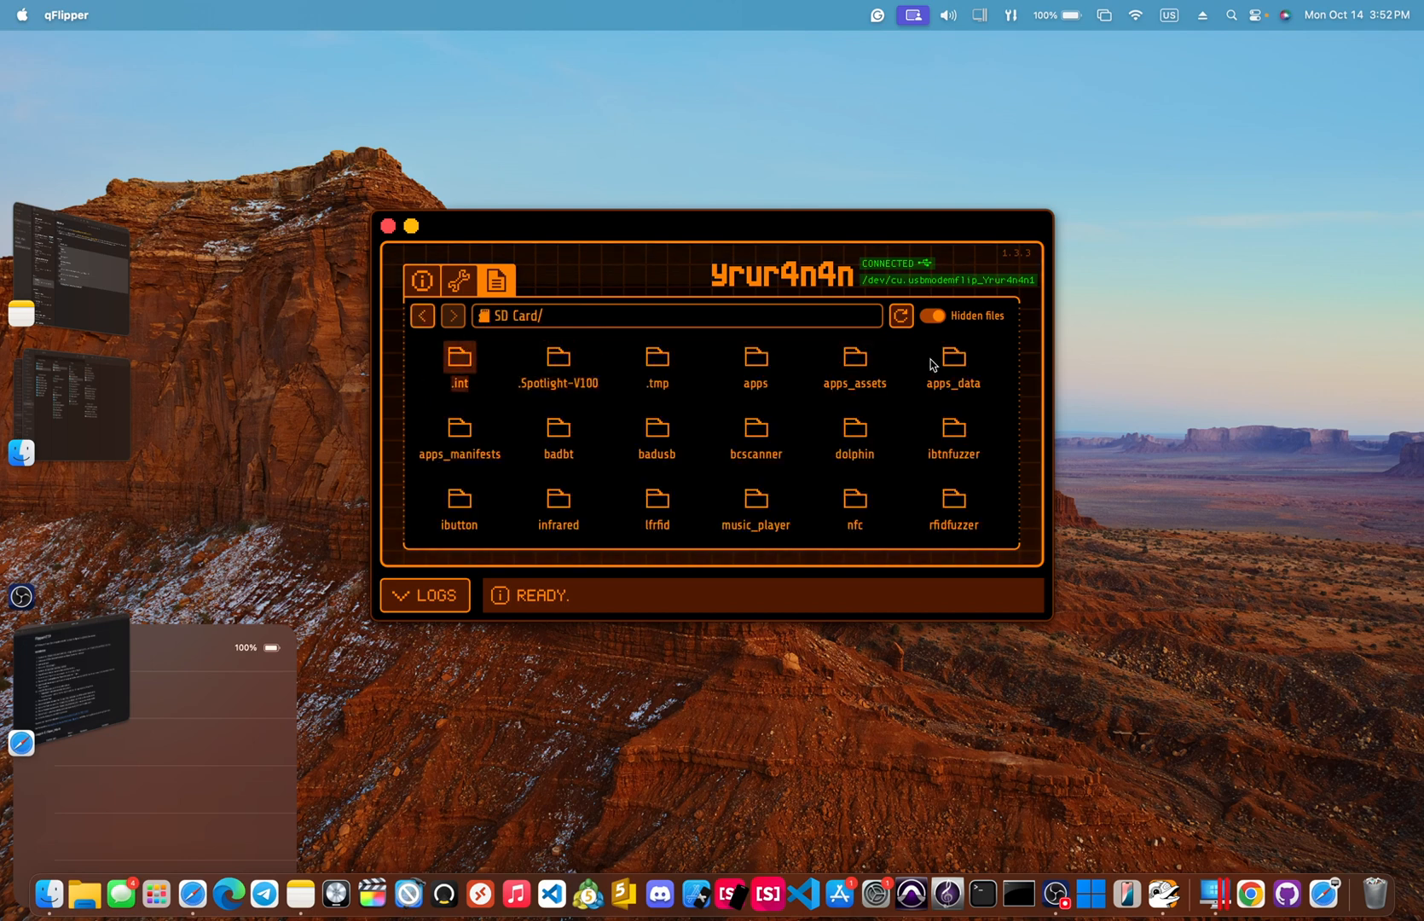
double_click(954, 356)
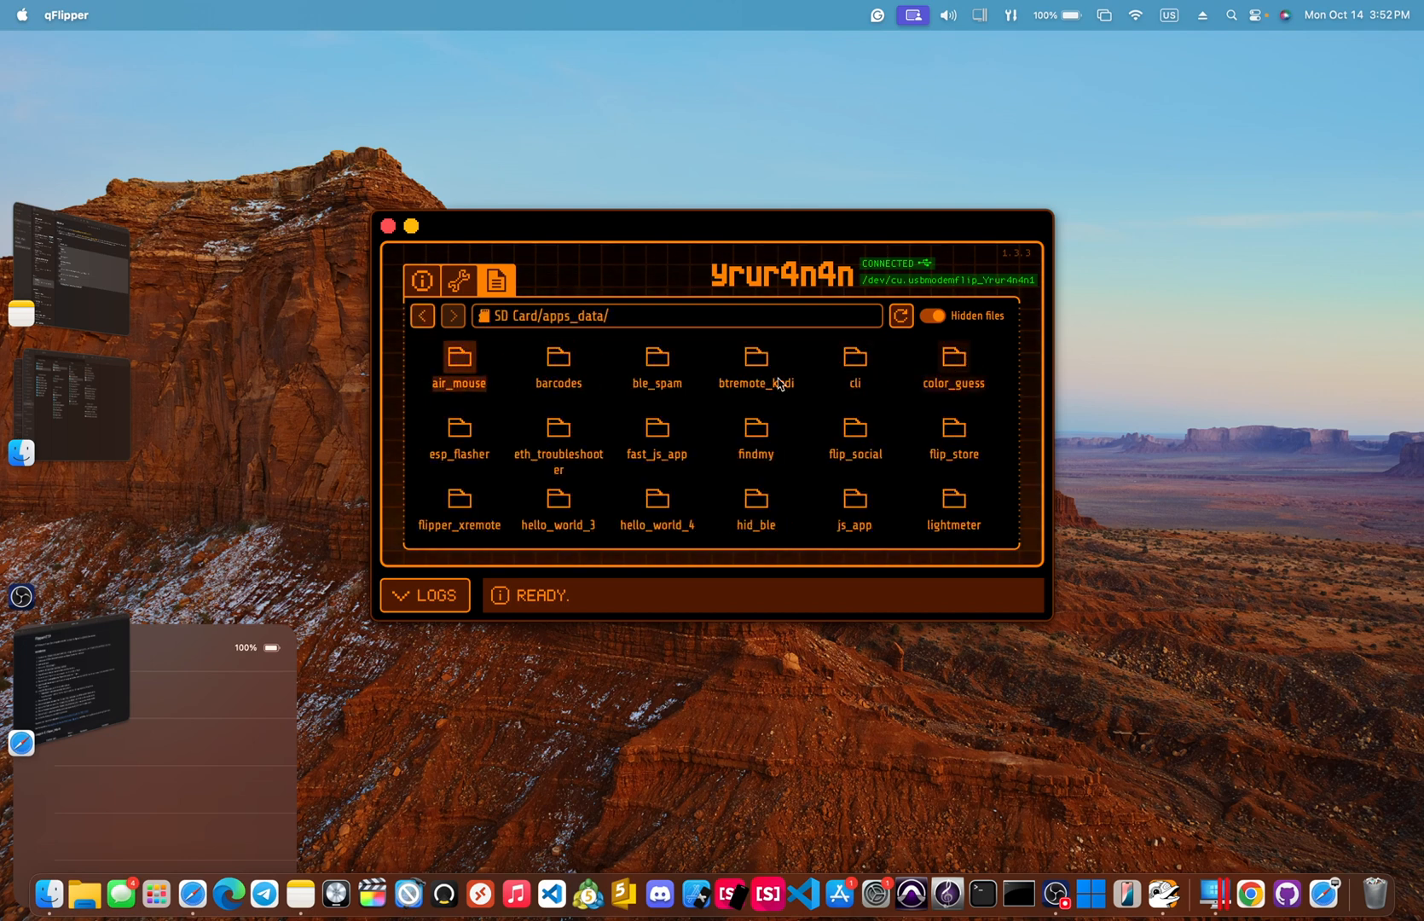
double_click(459, 426)
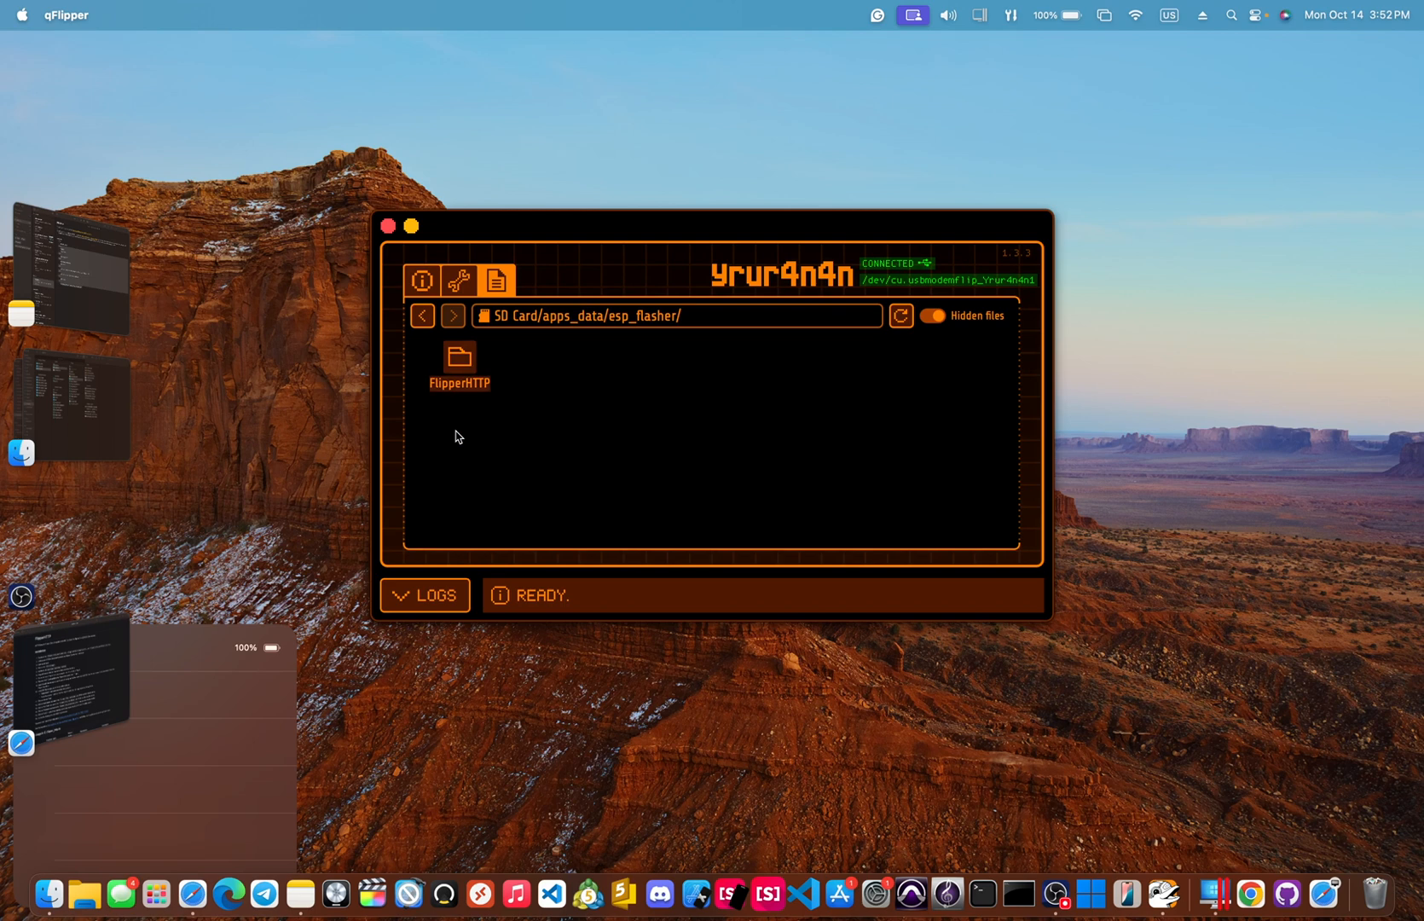
mouse_move(176, 626)
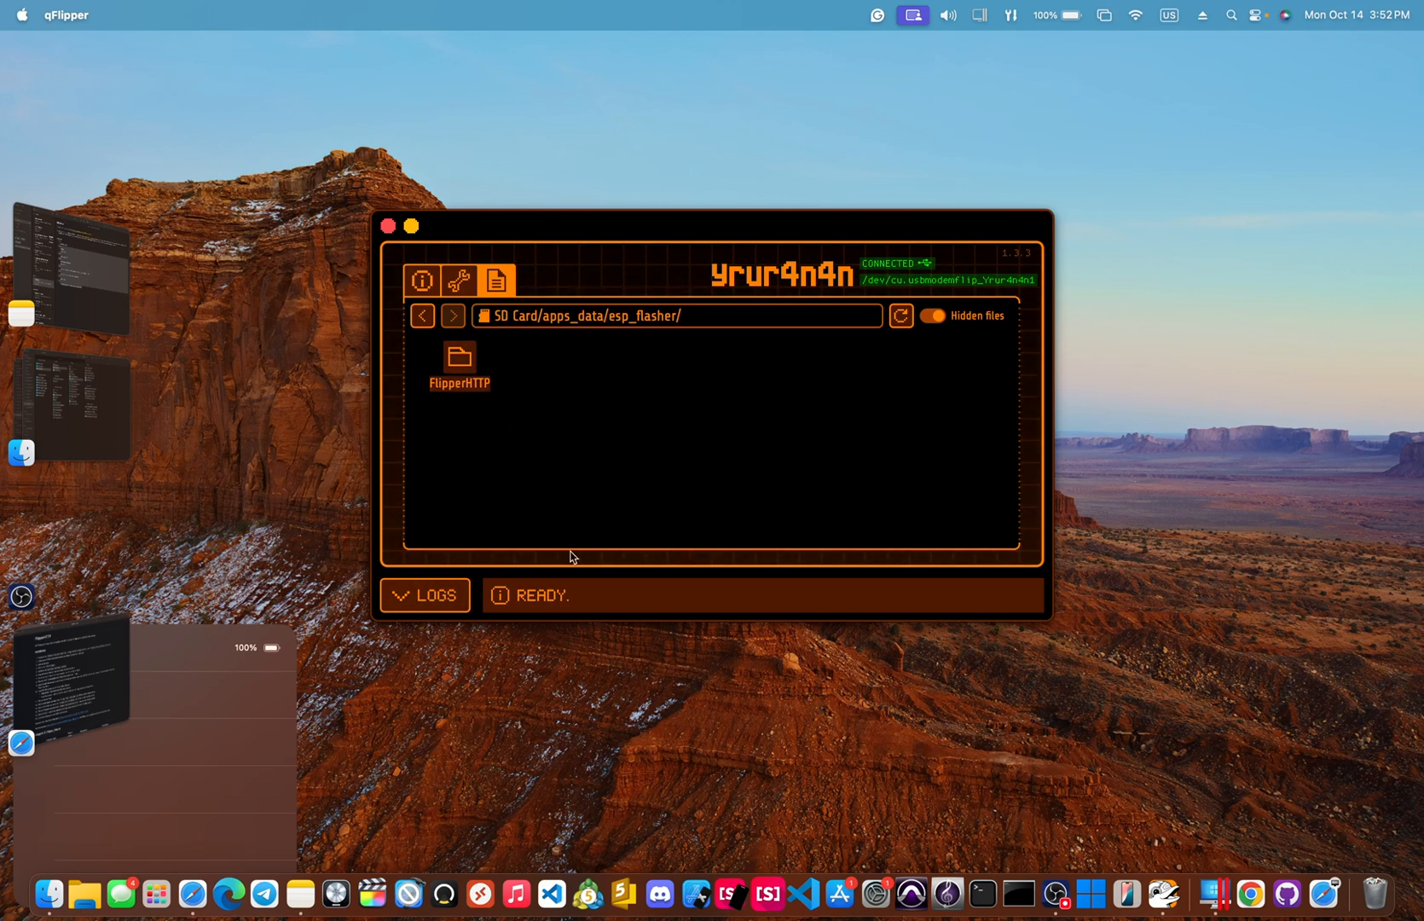
- Delete the old FlipperHTTP folder, leaving esp_flasher empty
right_click(459, 356)
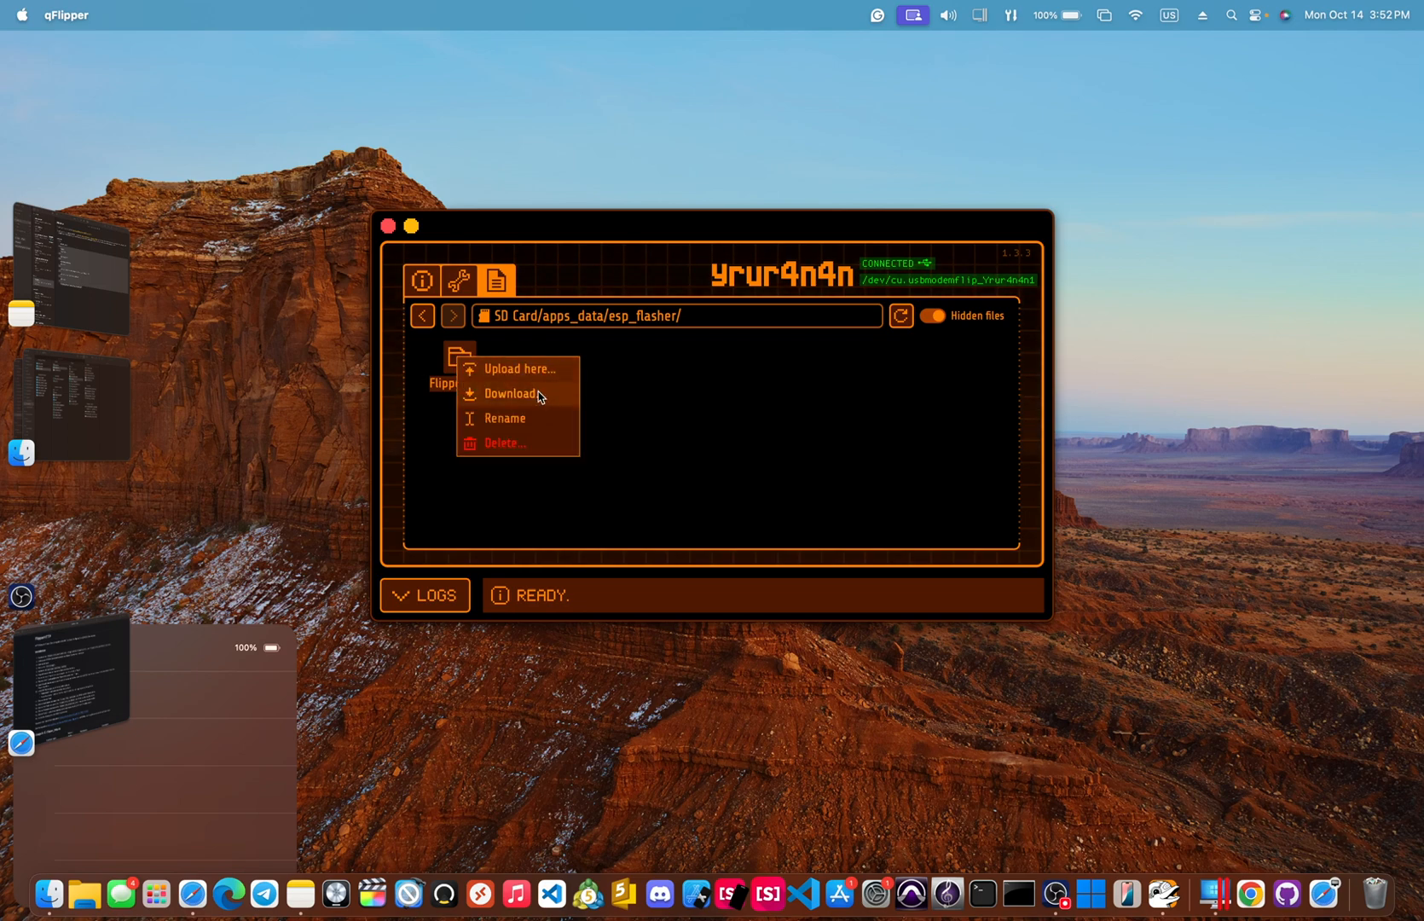
left_click(503, 443)
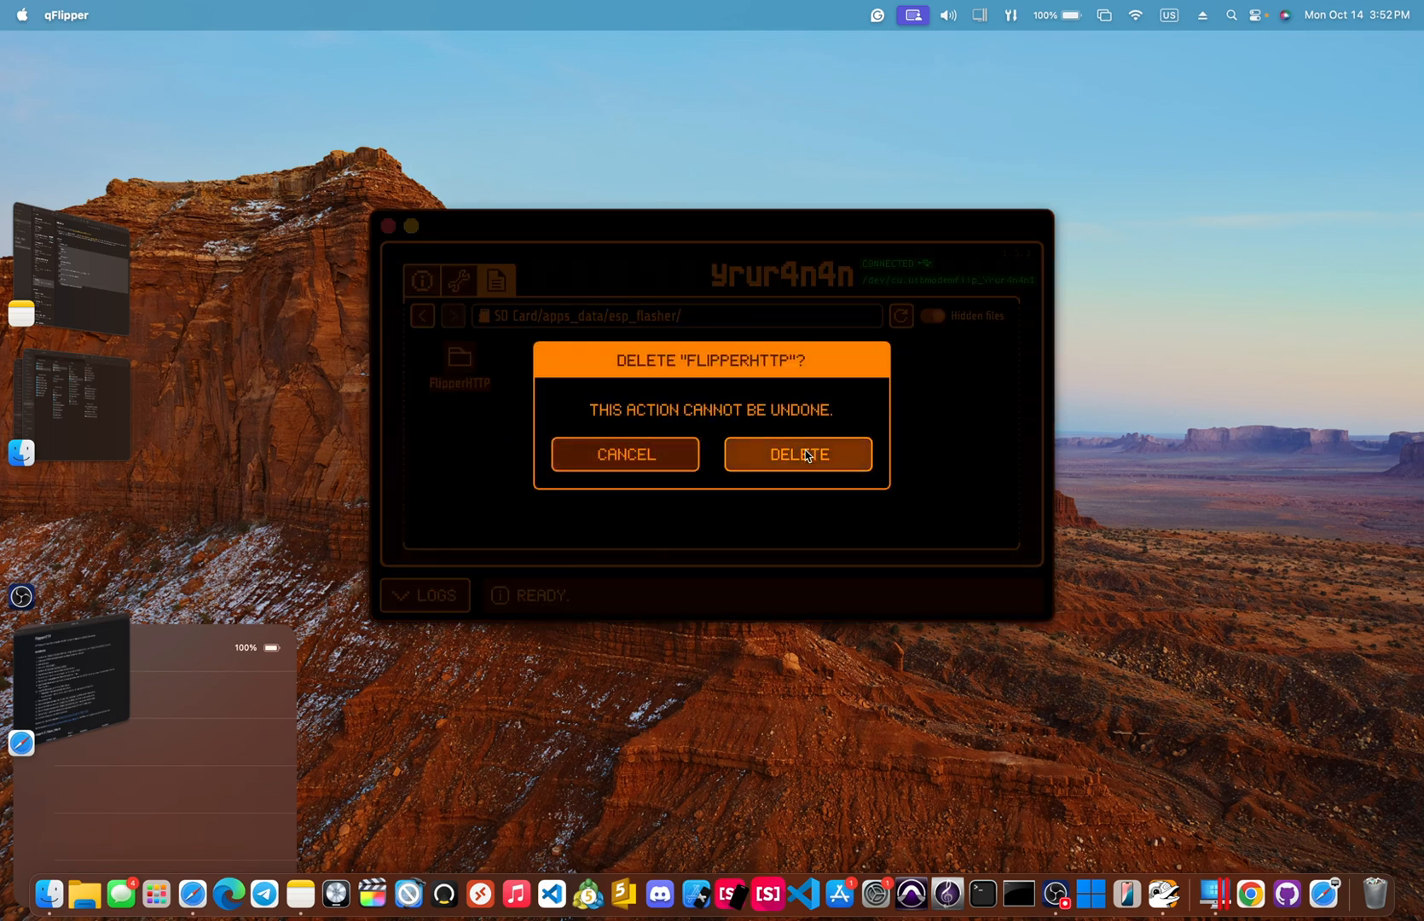
left_click(797, 453)
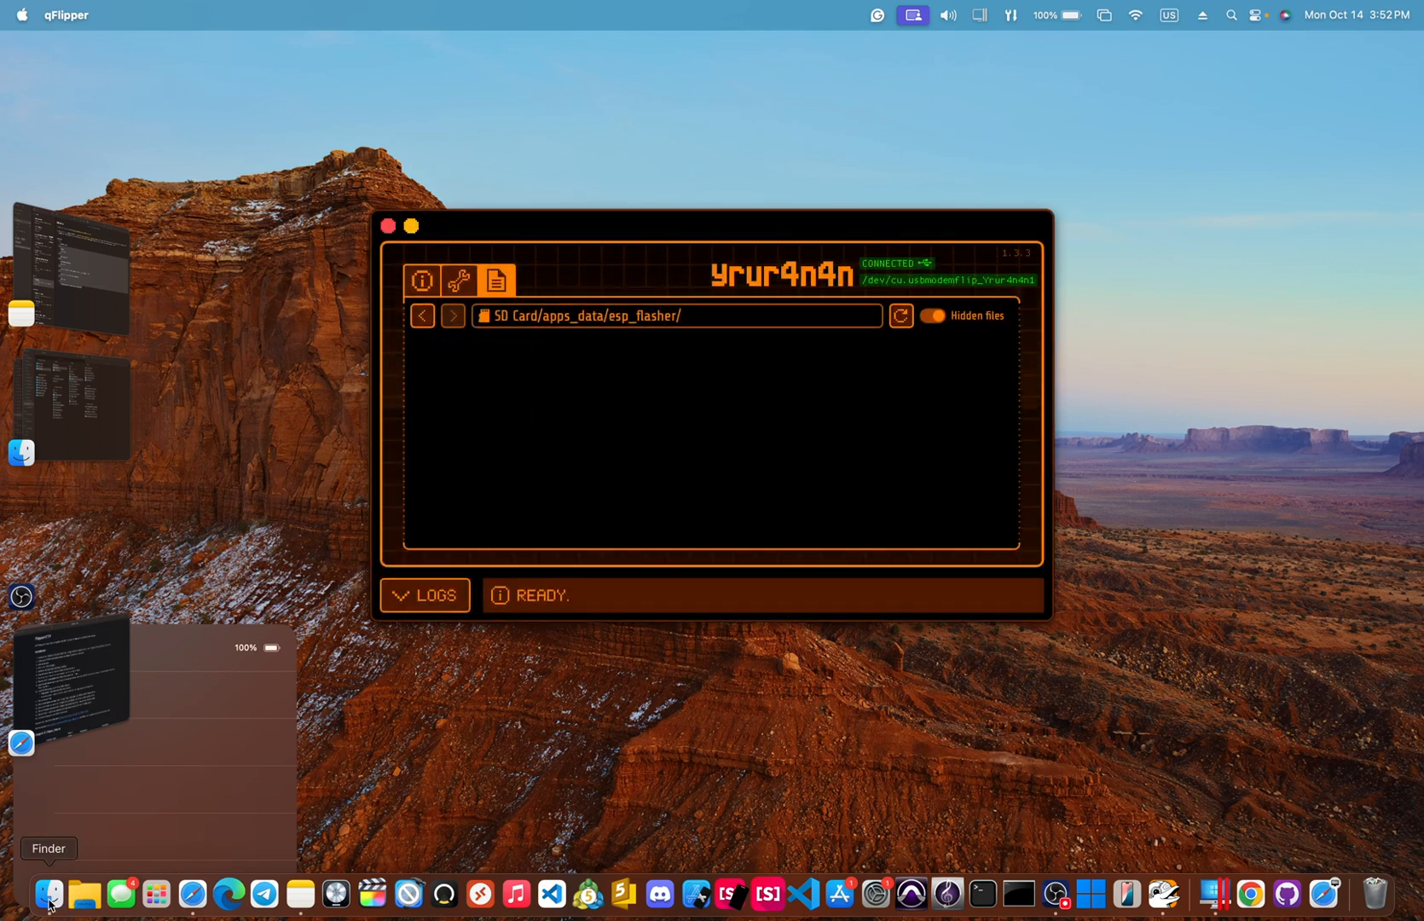
- Select the three flipper_http .bin files in Finder's Downloads folder
left_click(50, 895)
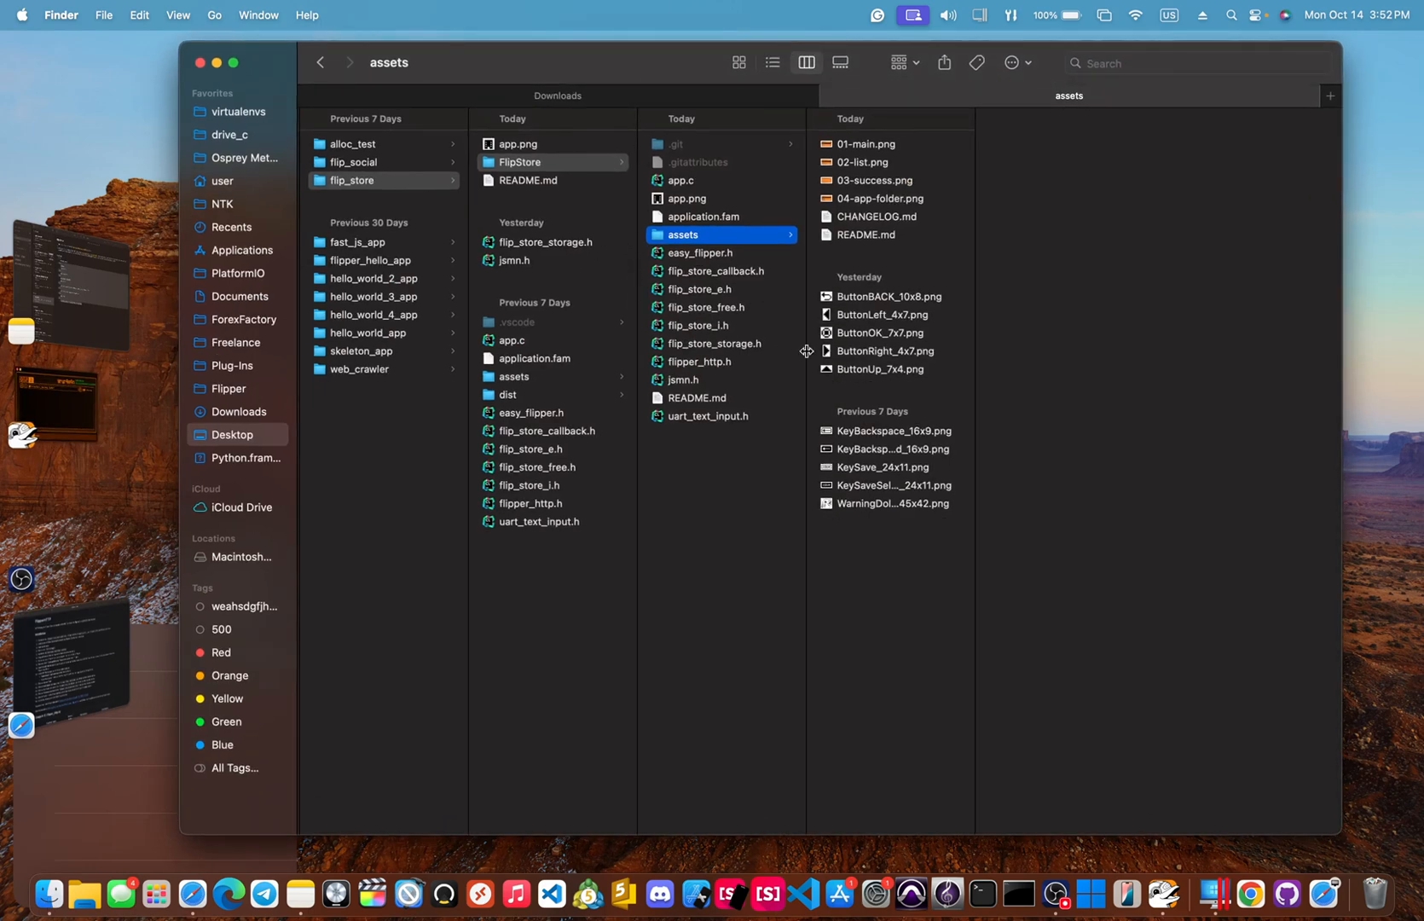
left_click(238, 411)
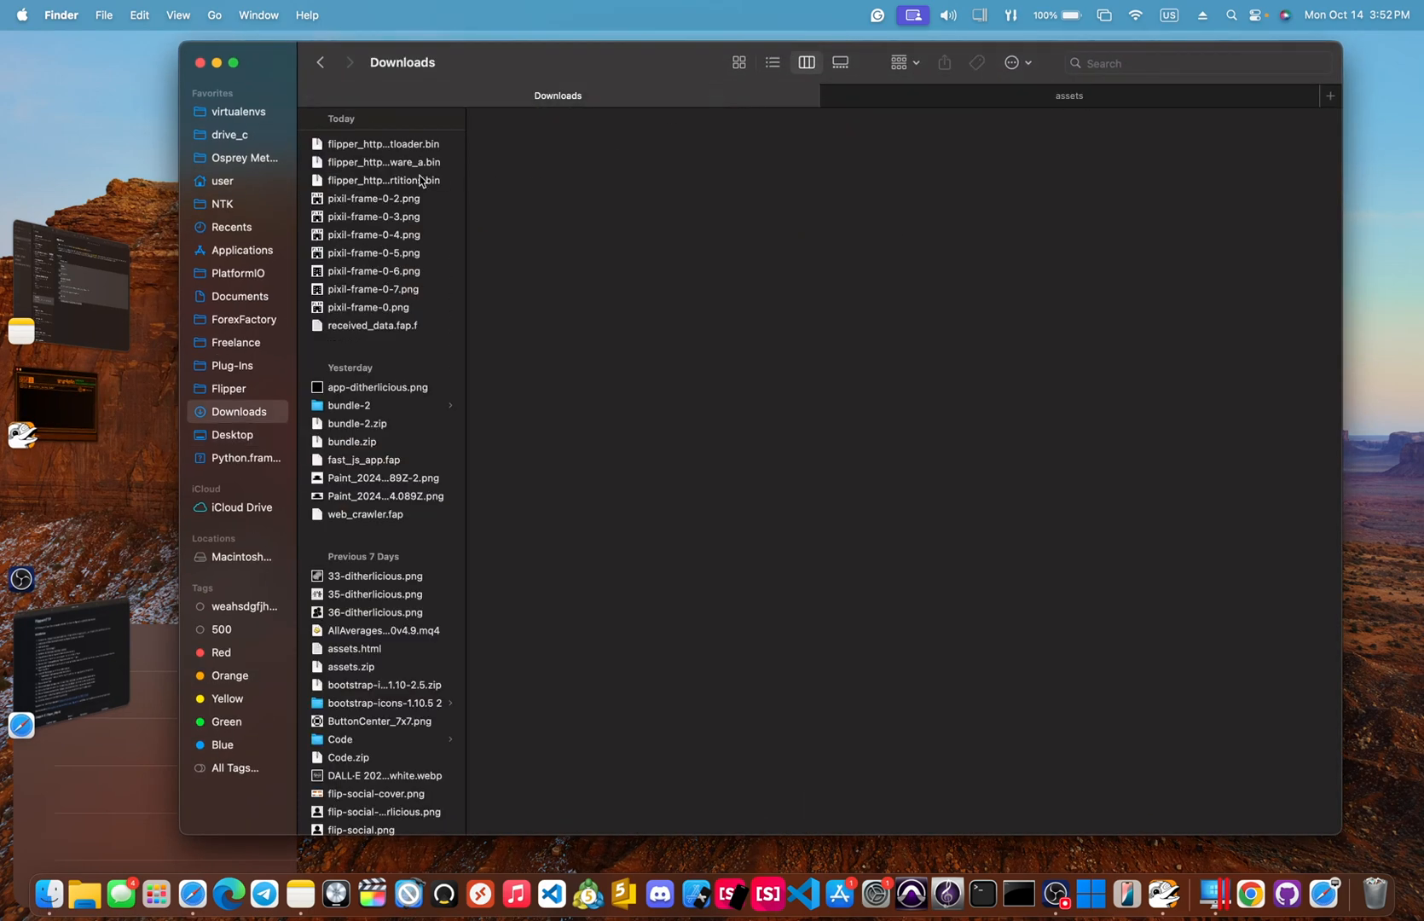
left_click(382, 179)
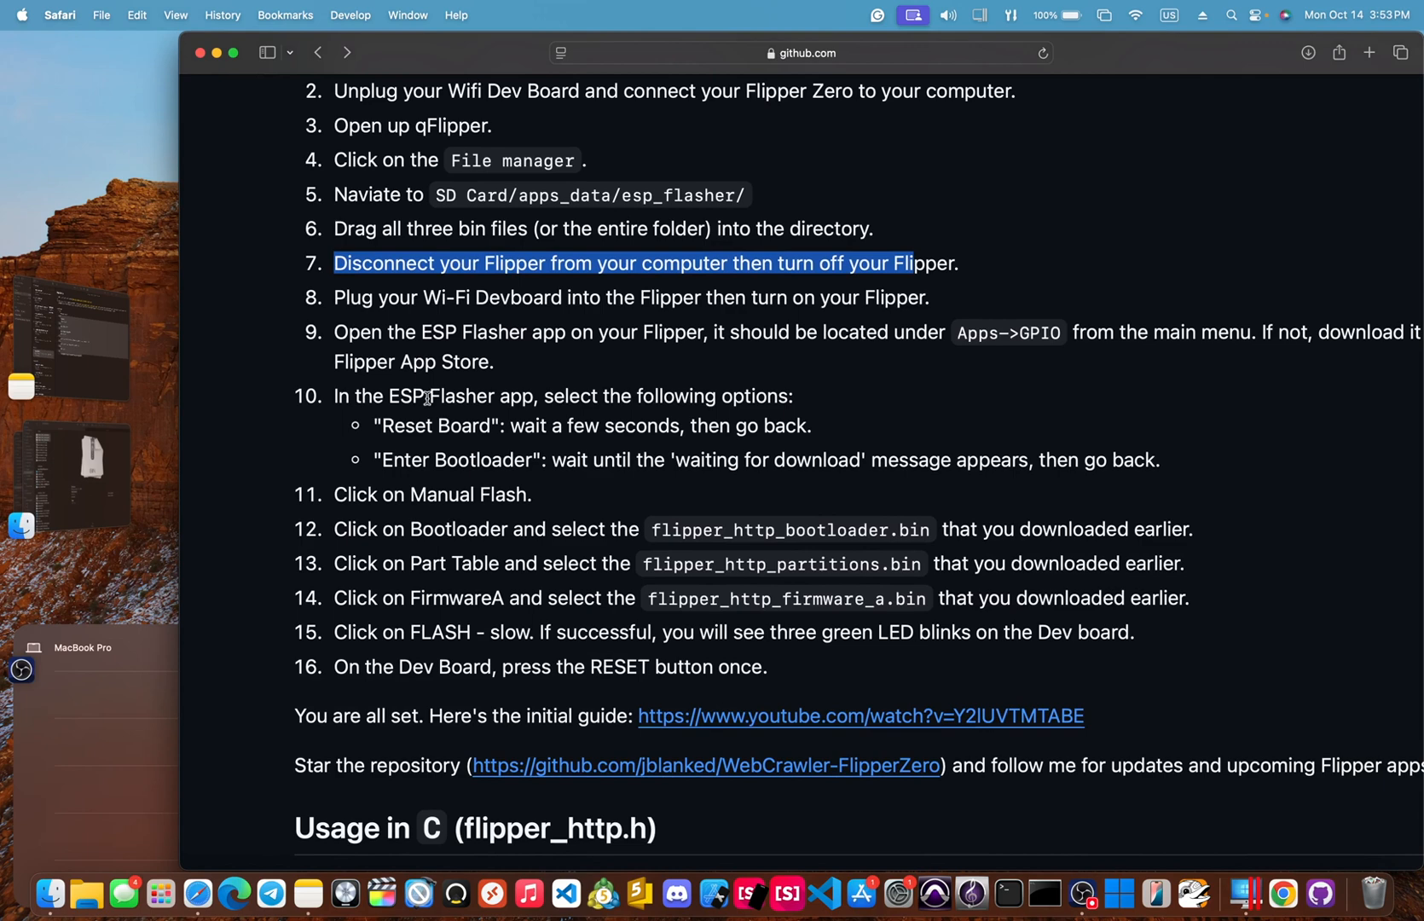
mouse_move(242, 462)
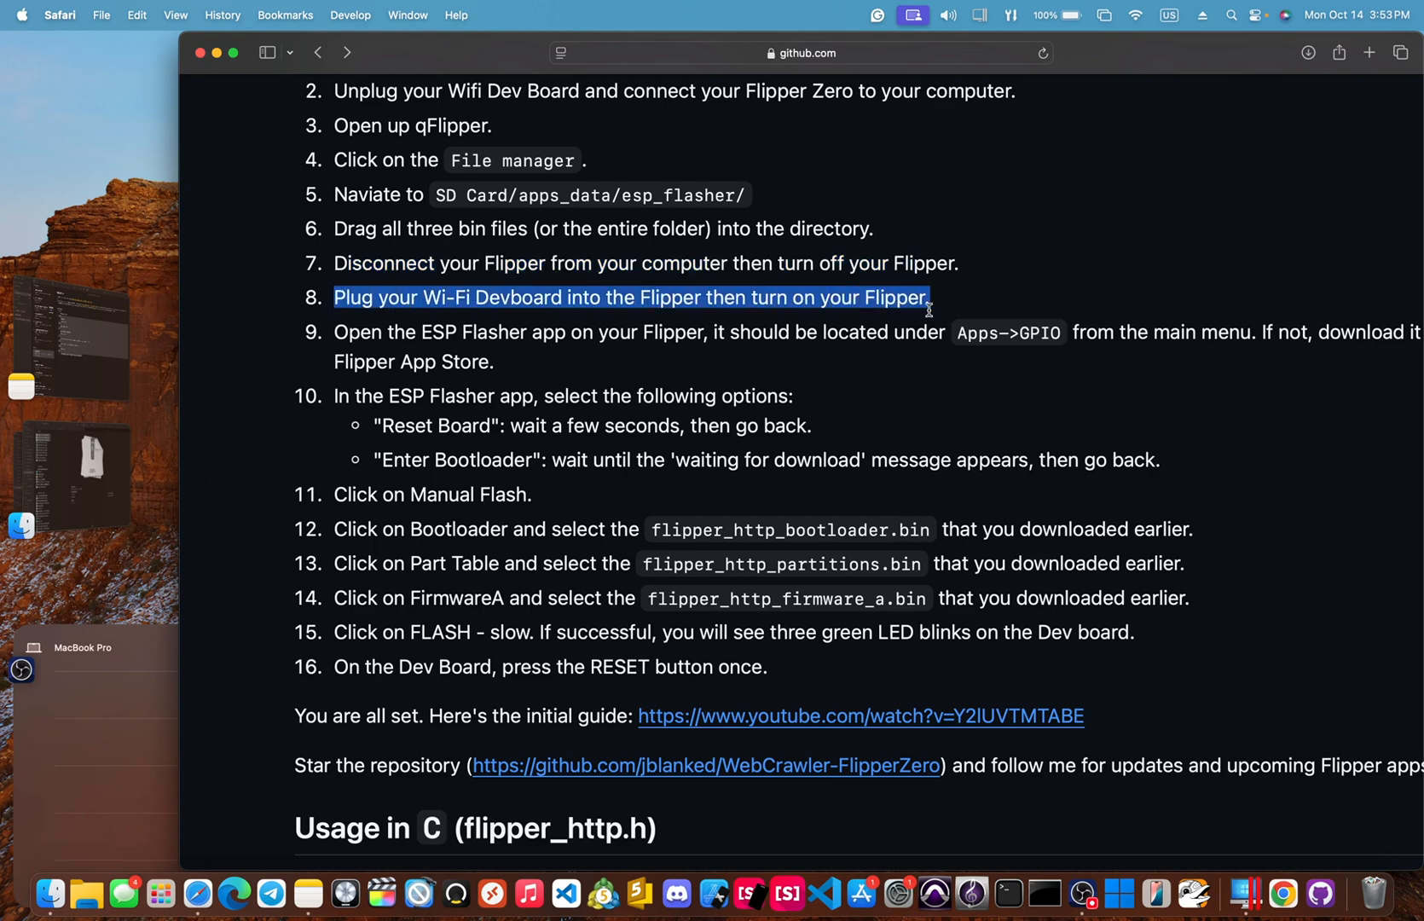
mouse_move(928, 310)
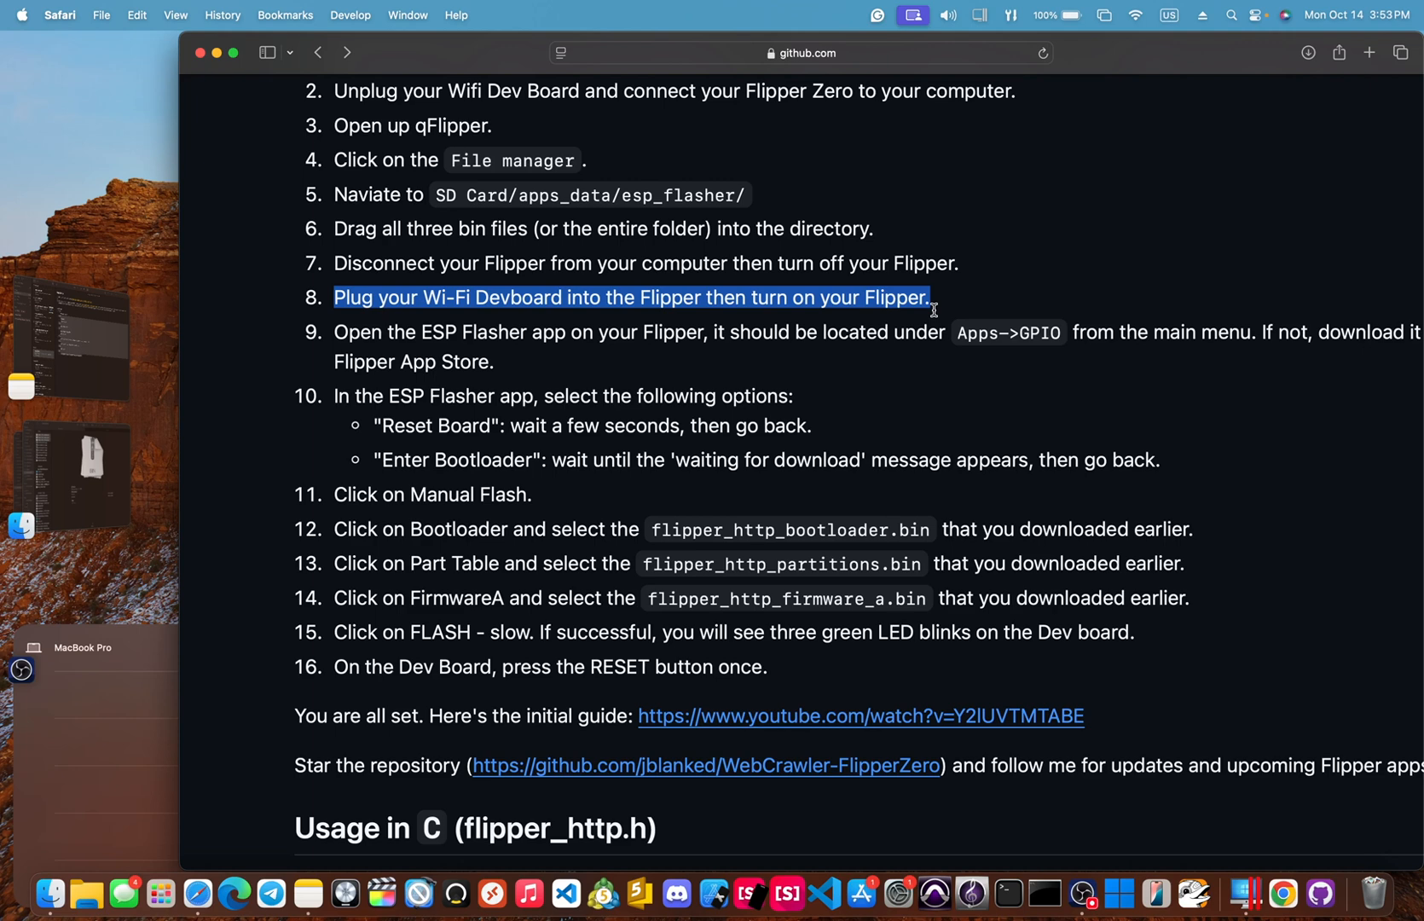
mouse_move(1392, 840)
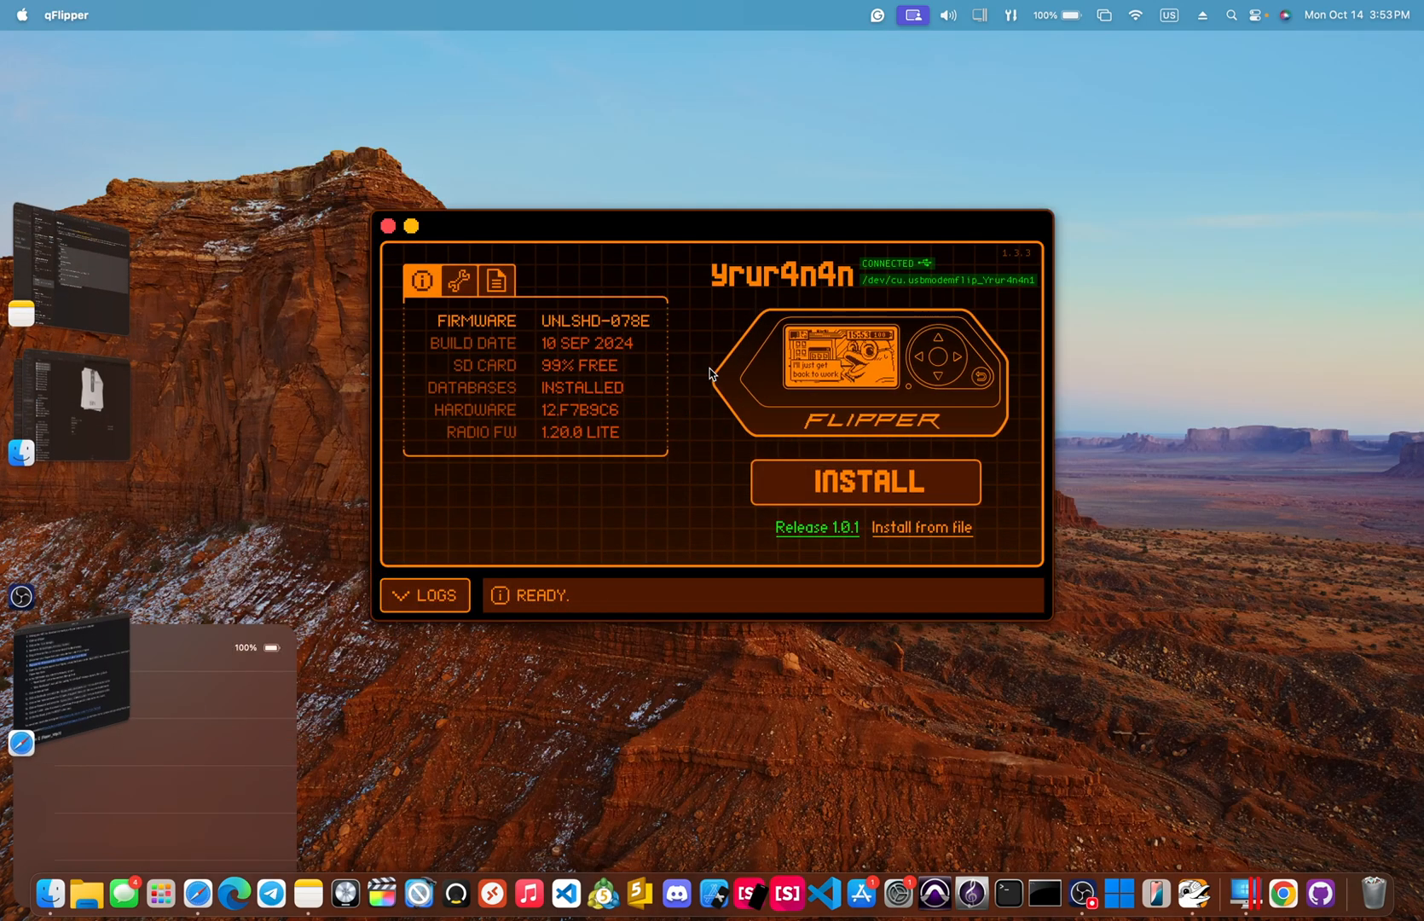
- Launch ESP Flasher from Apps > GPIO on the Flipper's remote screen
left_click(842, 356)
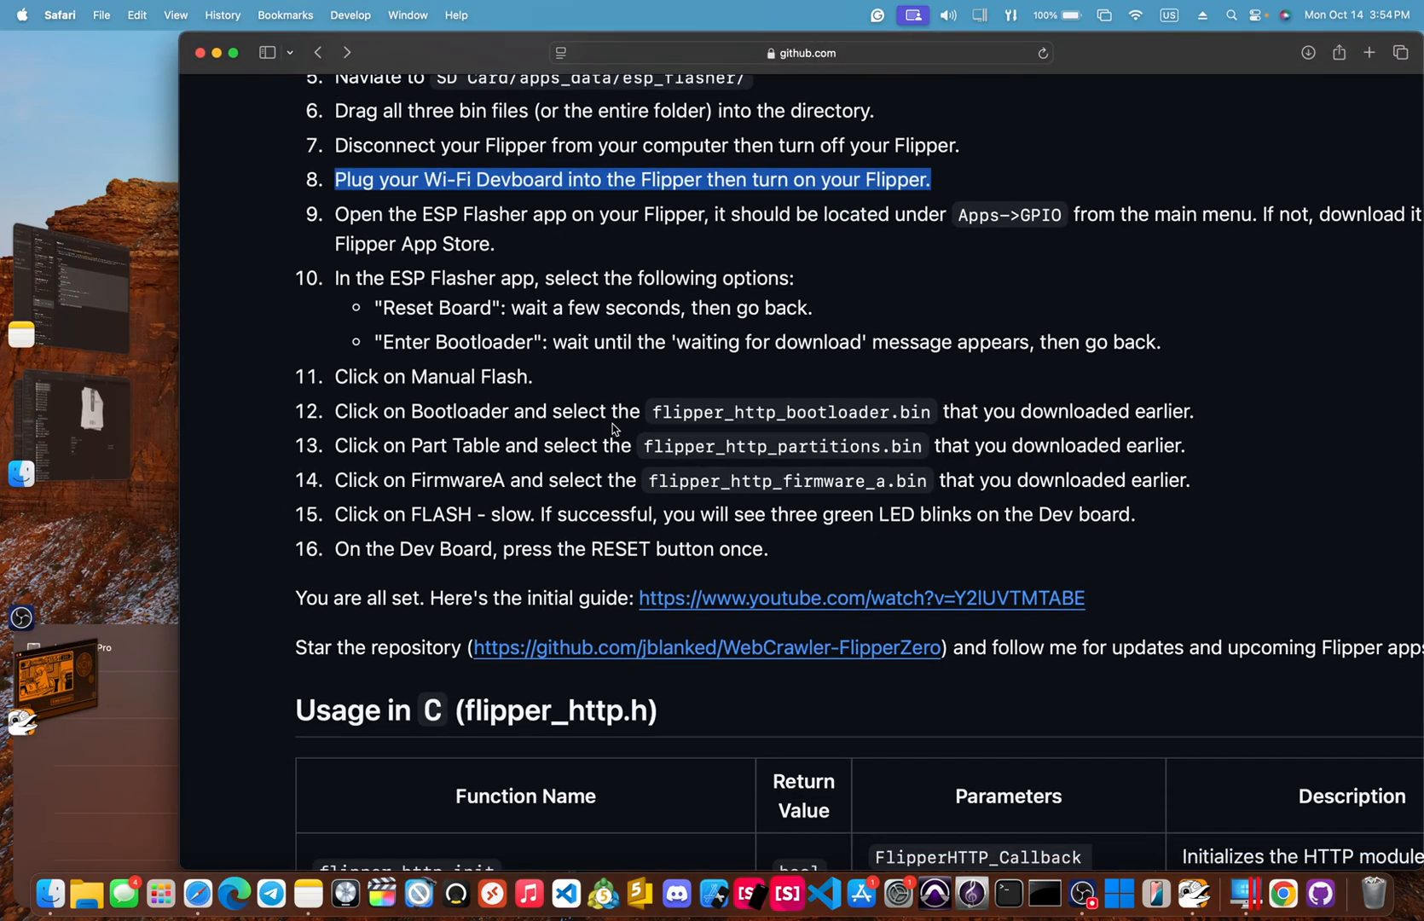
scroll("down", 3)
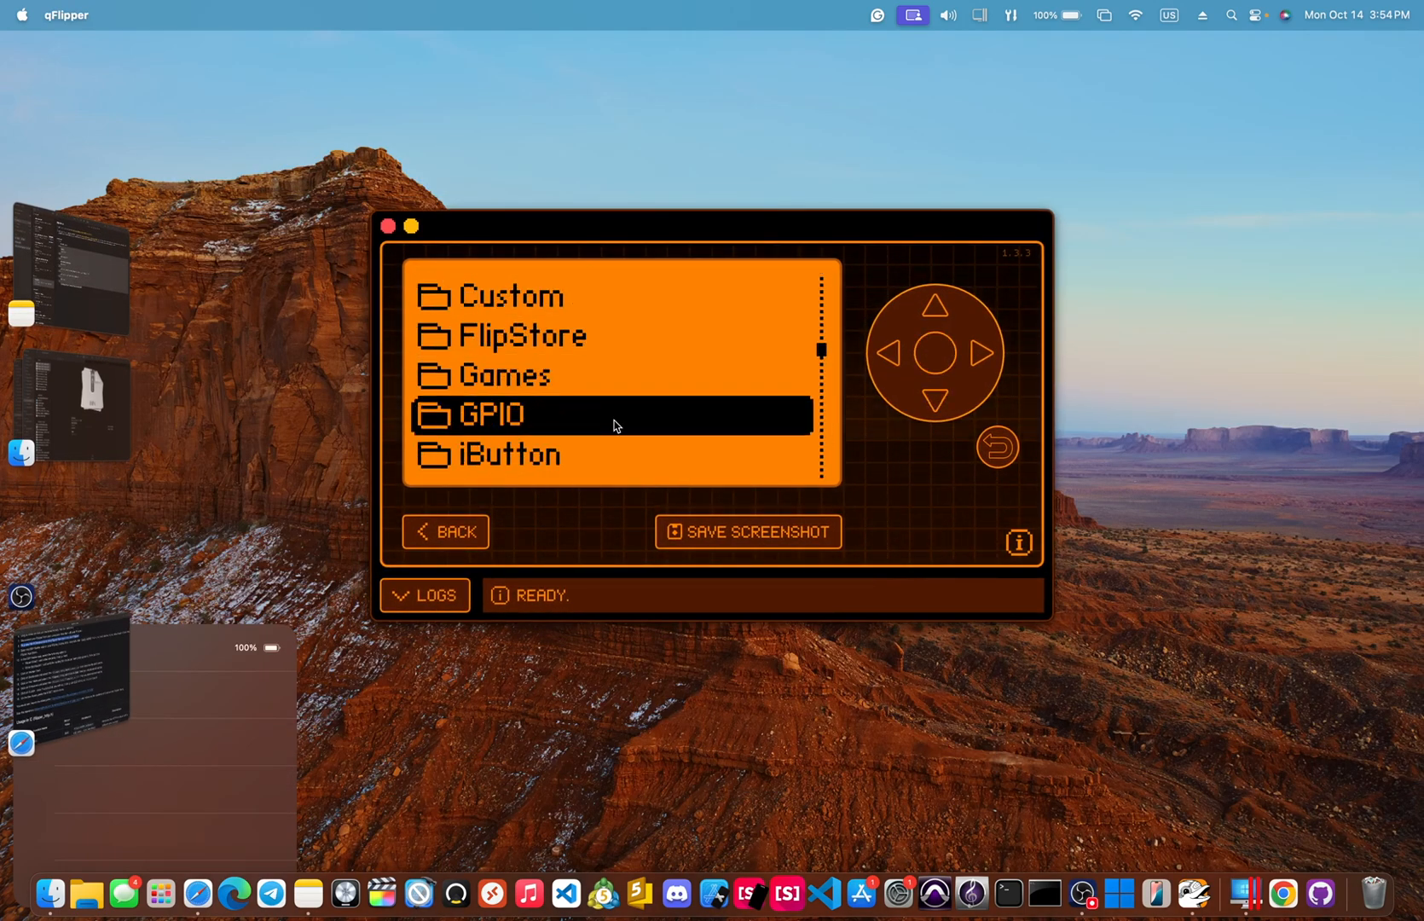
left_click(493, 412)
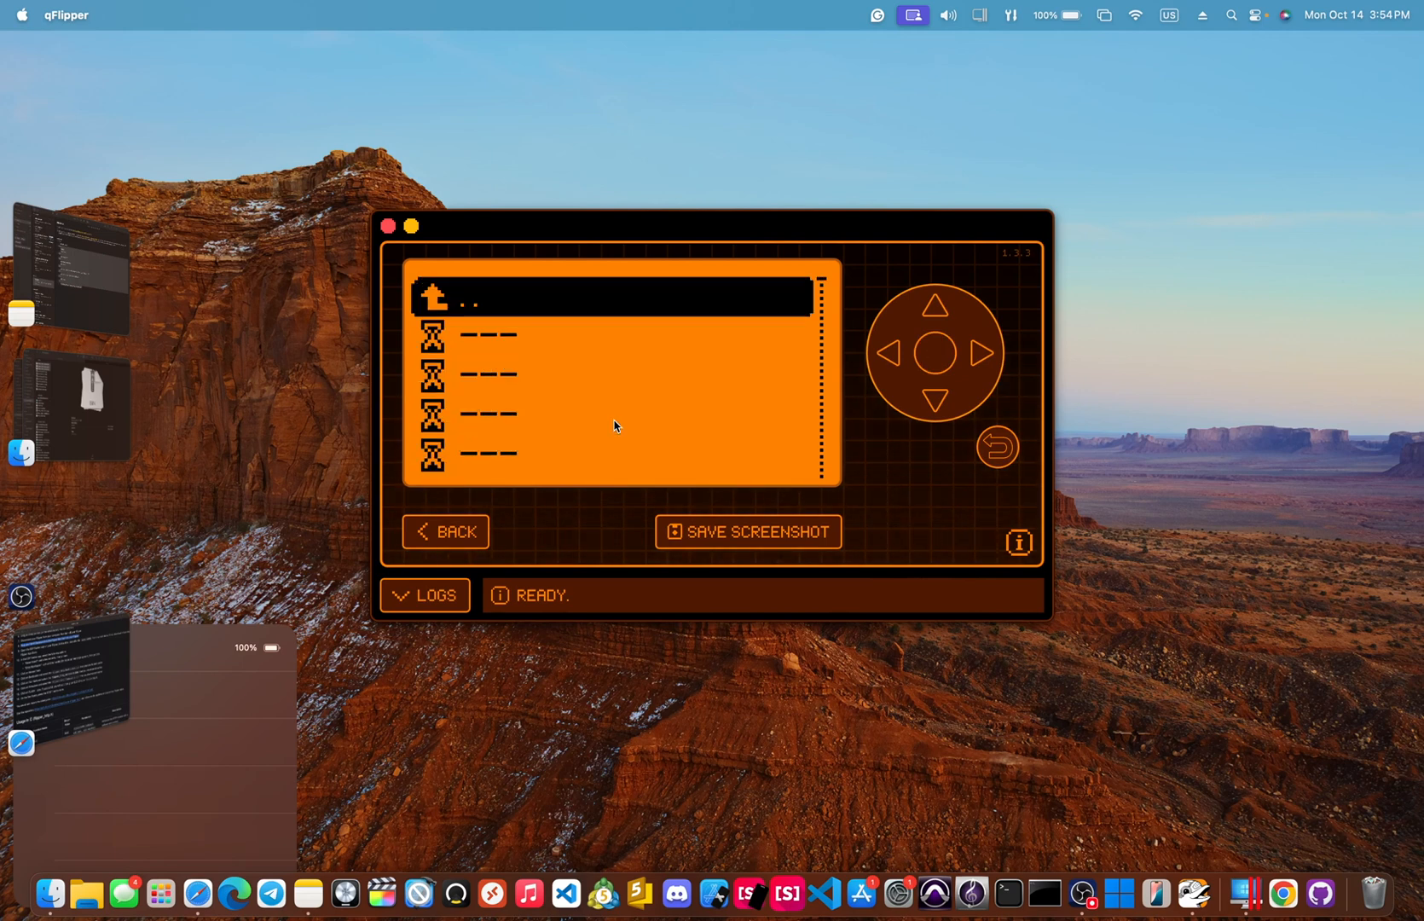
left_click(937, 397)
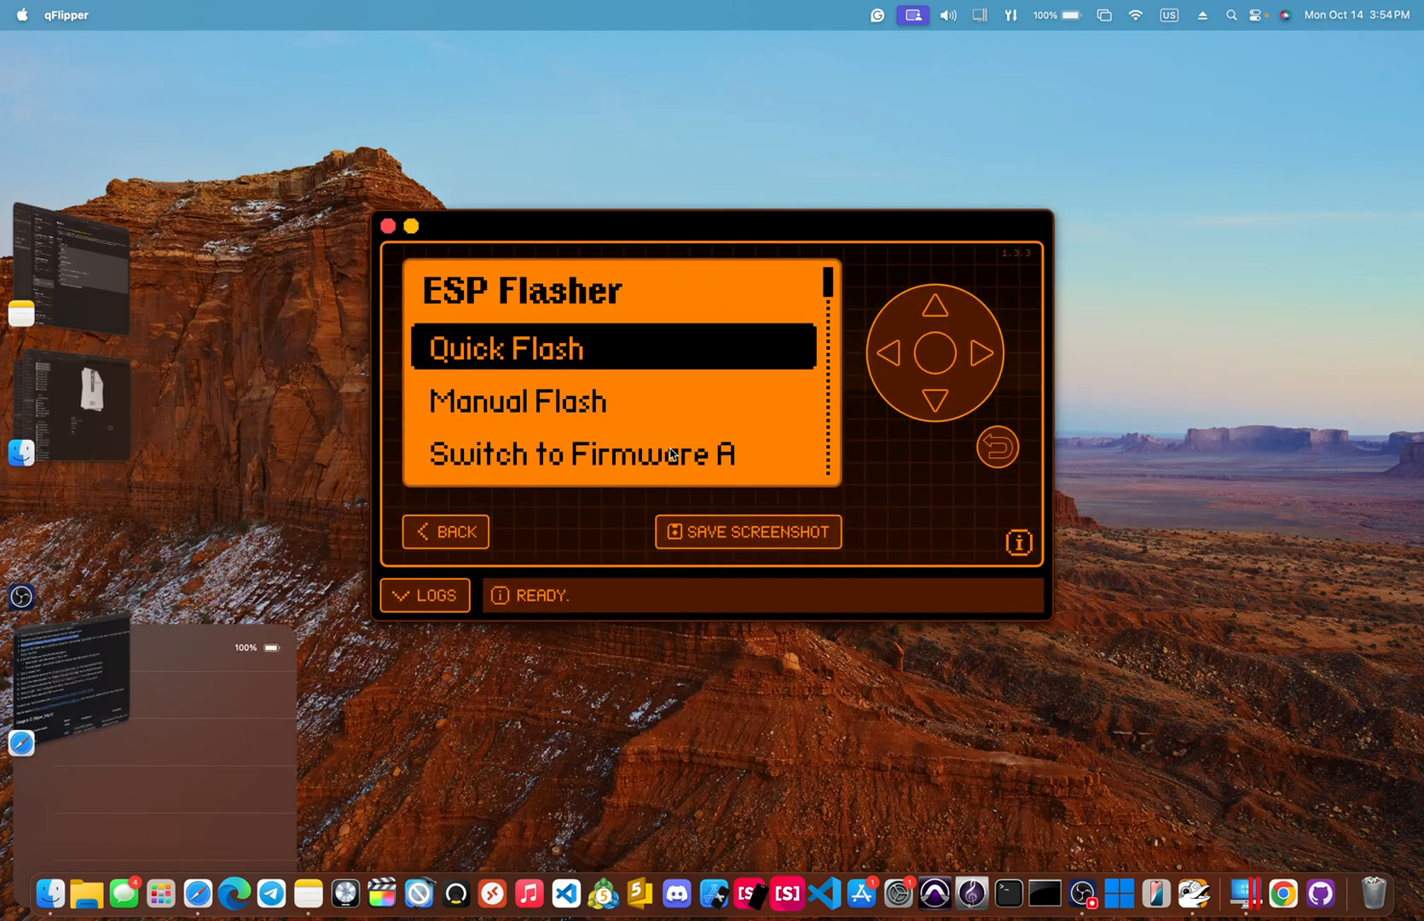
- Choose Manual Flash and Bootloader to list the three flipper_http bin files
left_click(933, 400)
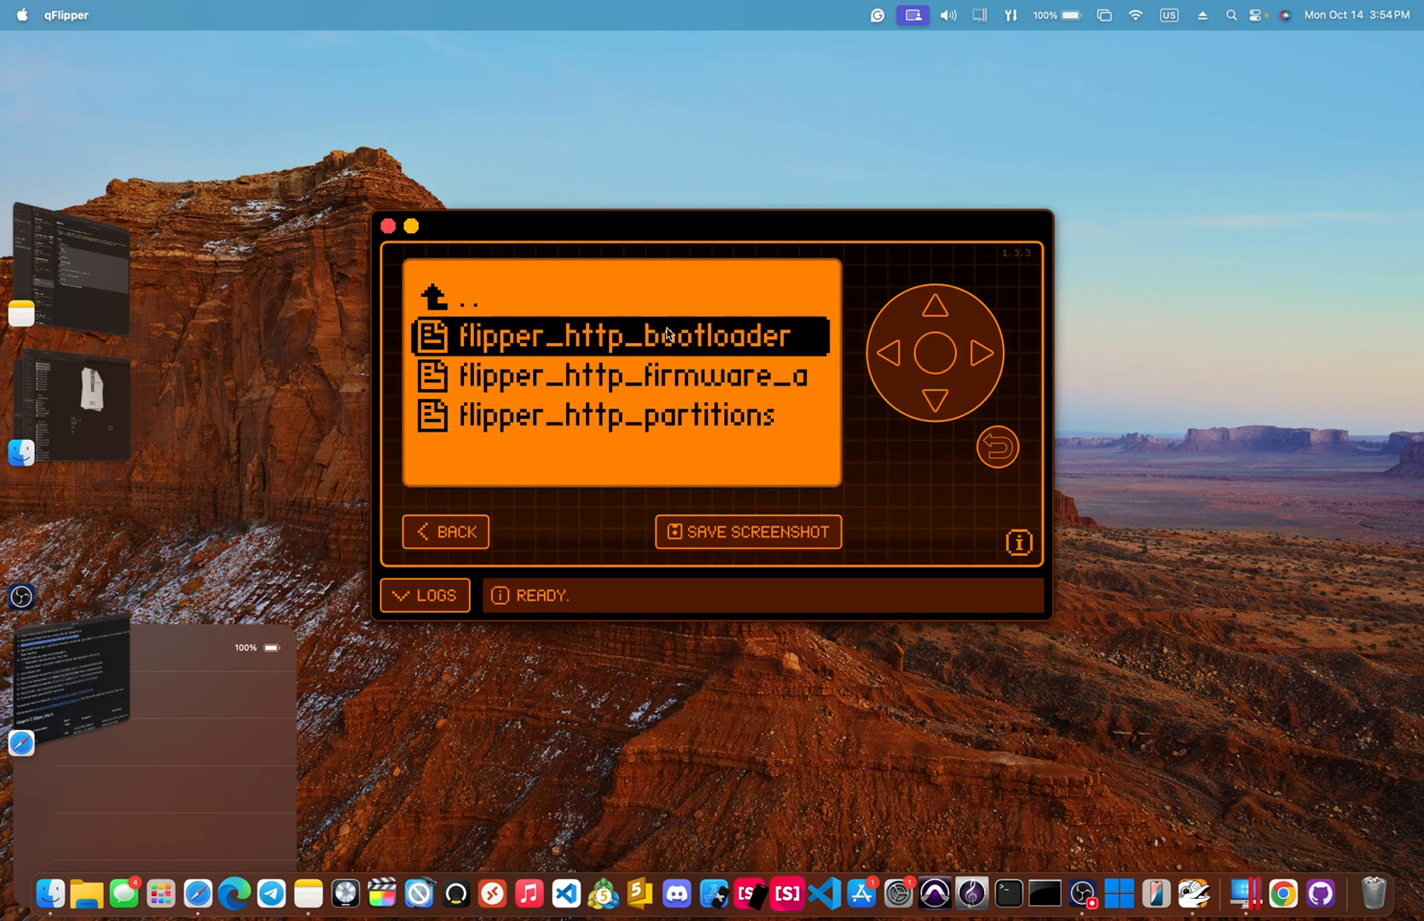
- Select flipper_http_bootloader.bin as Bootloader and flipper_http_partitions.bin as Part Table, reaching FLASH - slow
left_click(621, 334)
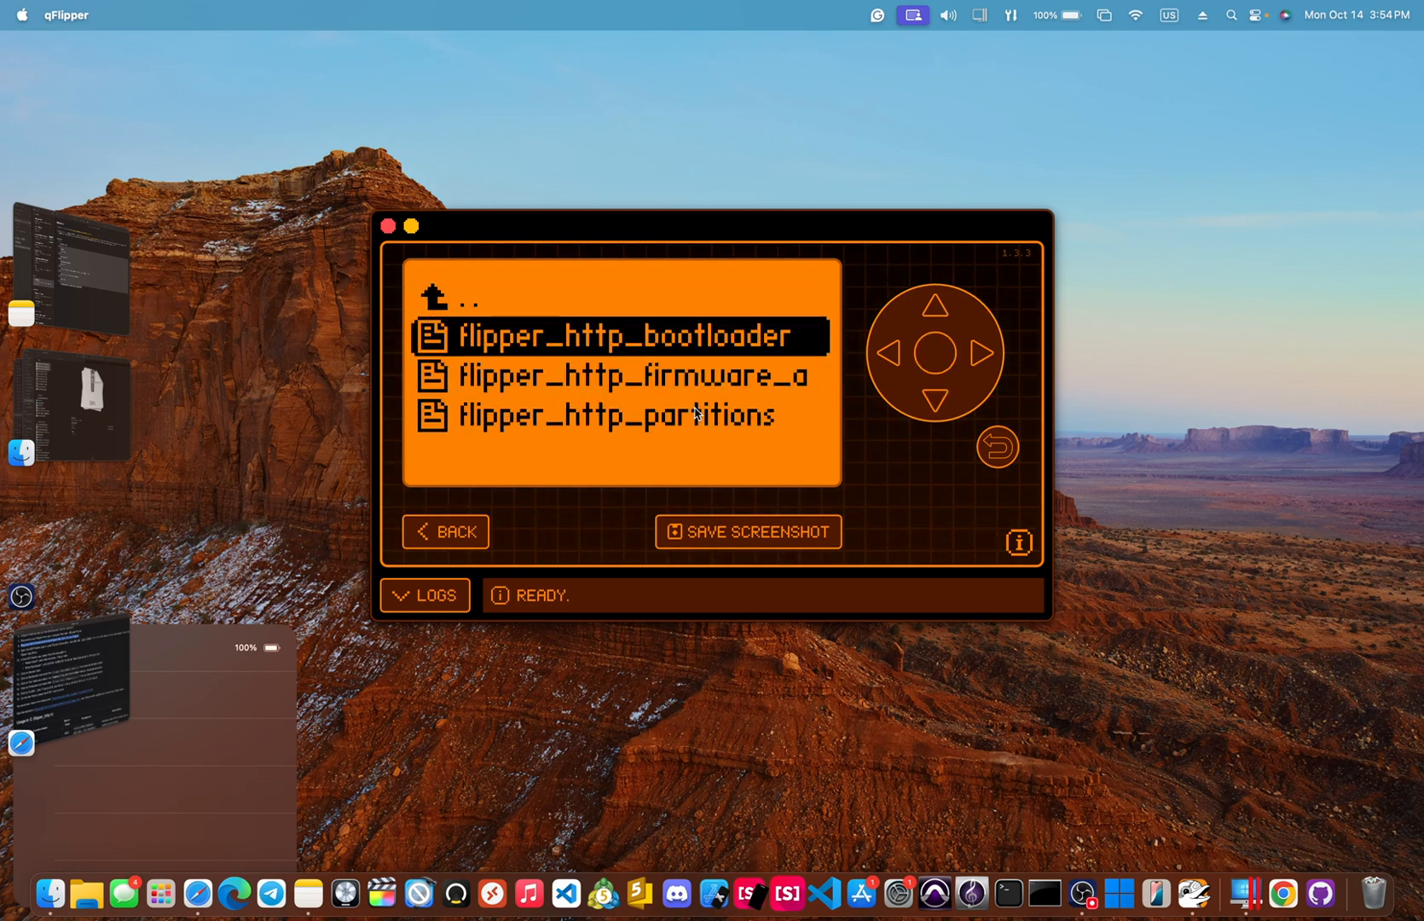
left_click(615, 415)
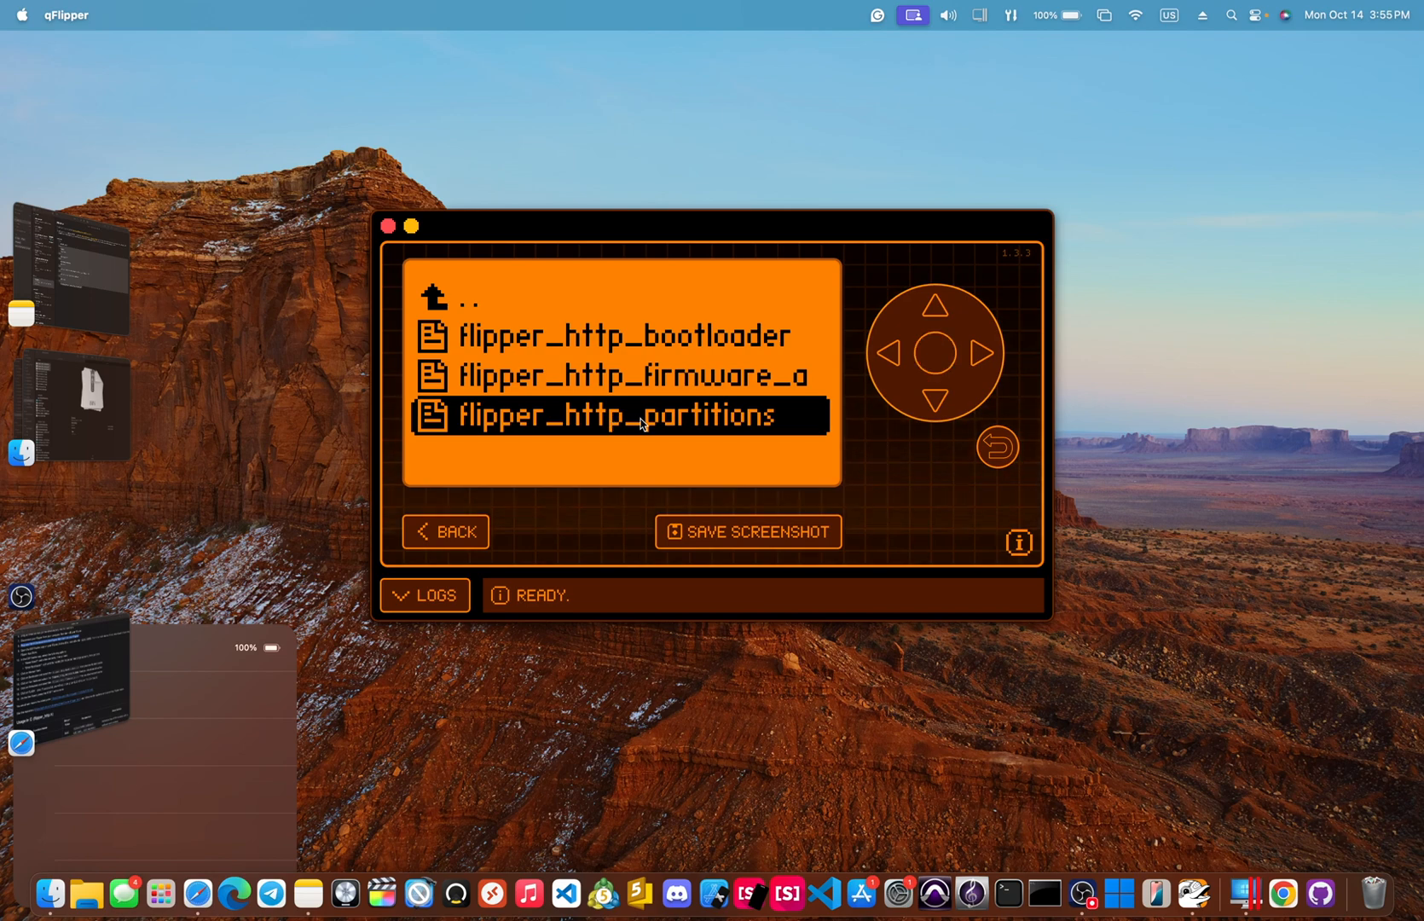
left_click(618, 415)
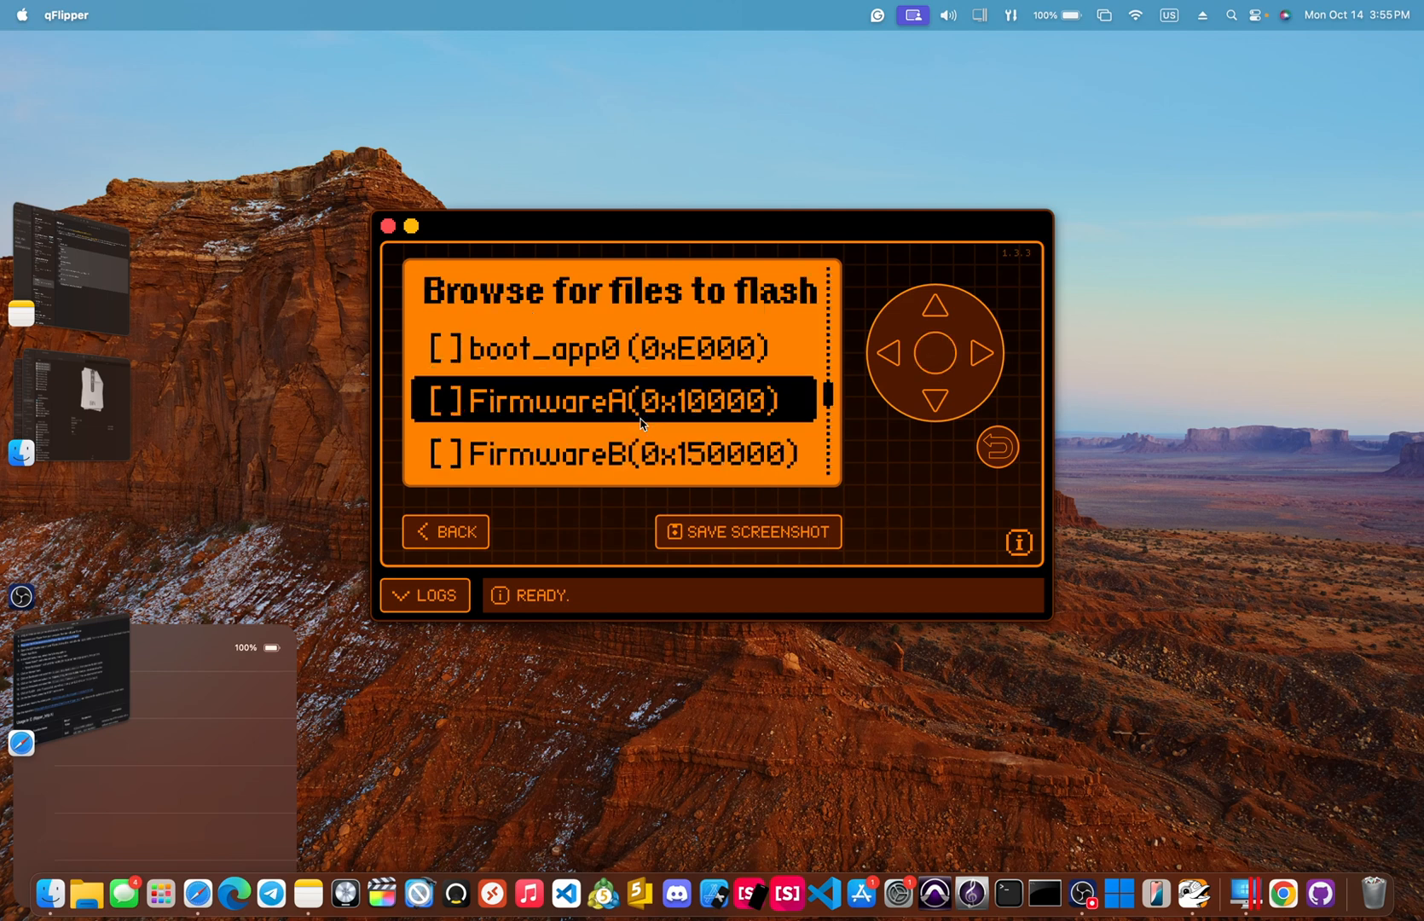
scroll("down", 3)
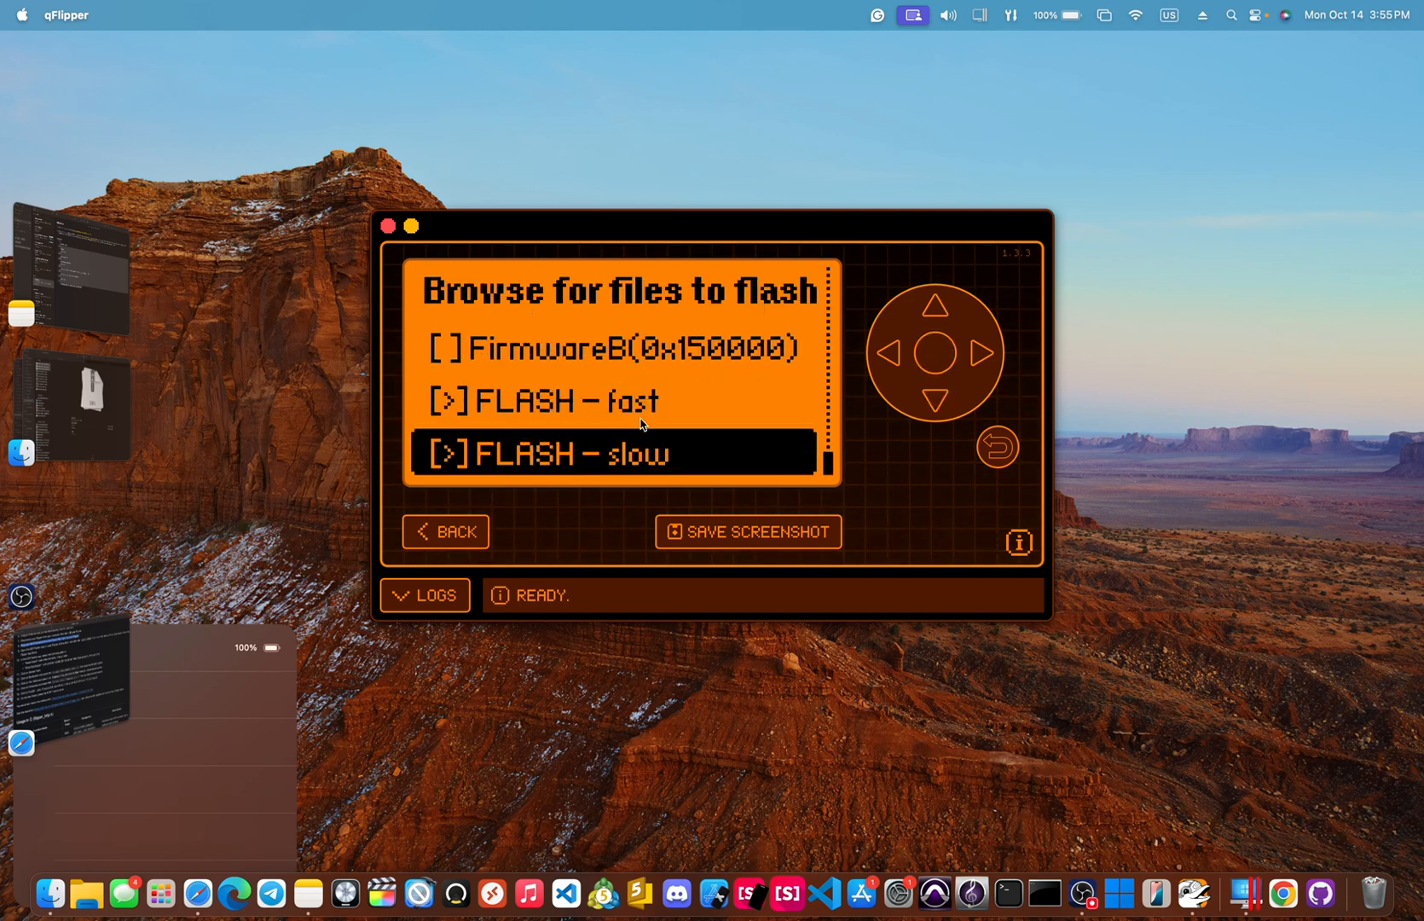
left_click(612, 454)
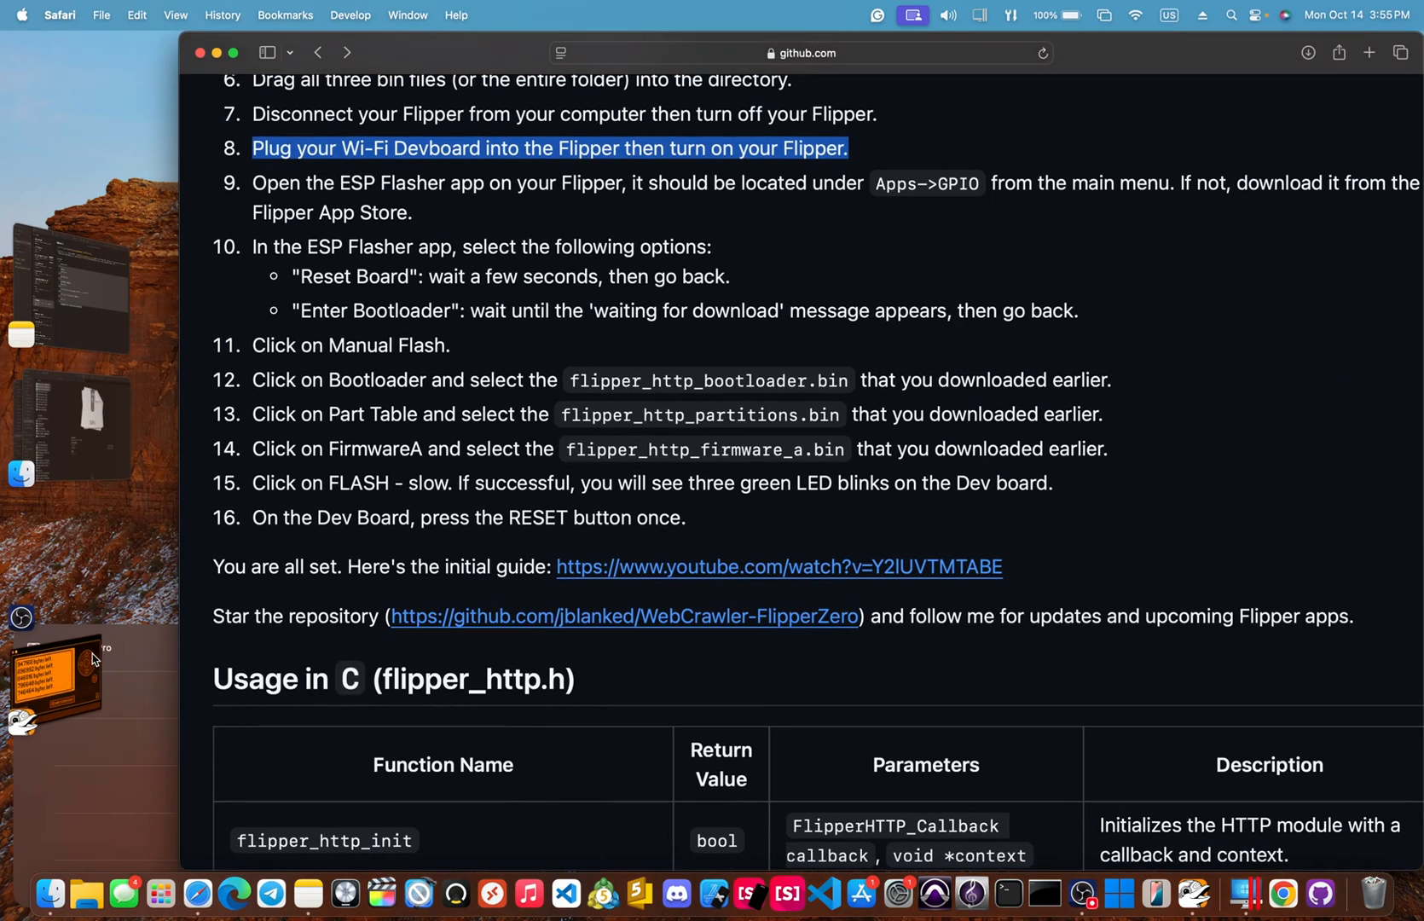
mouse_move(90, 660)
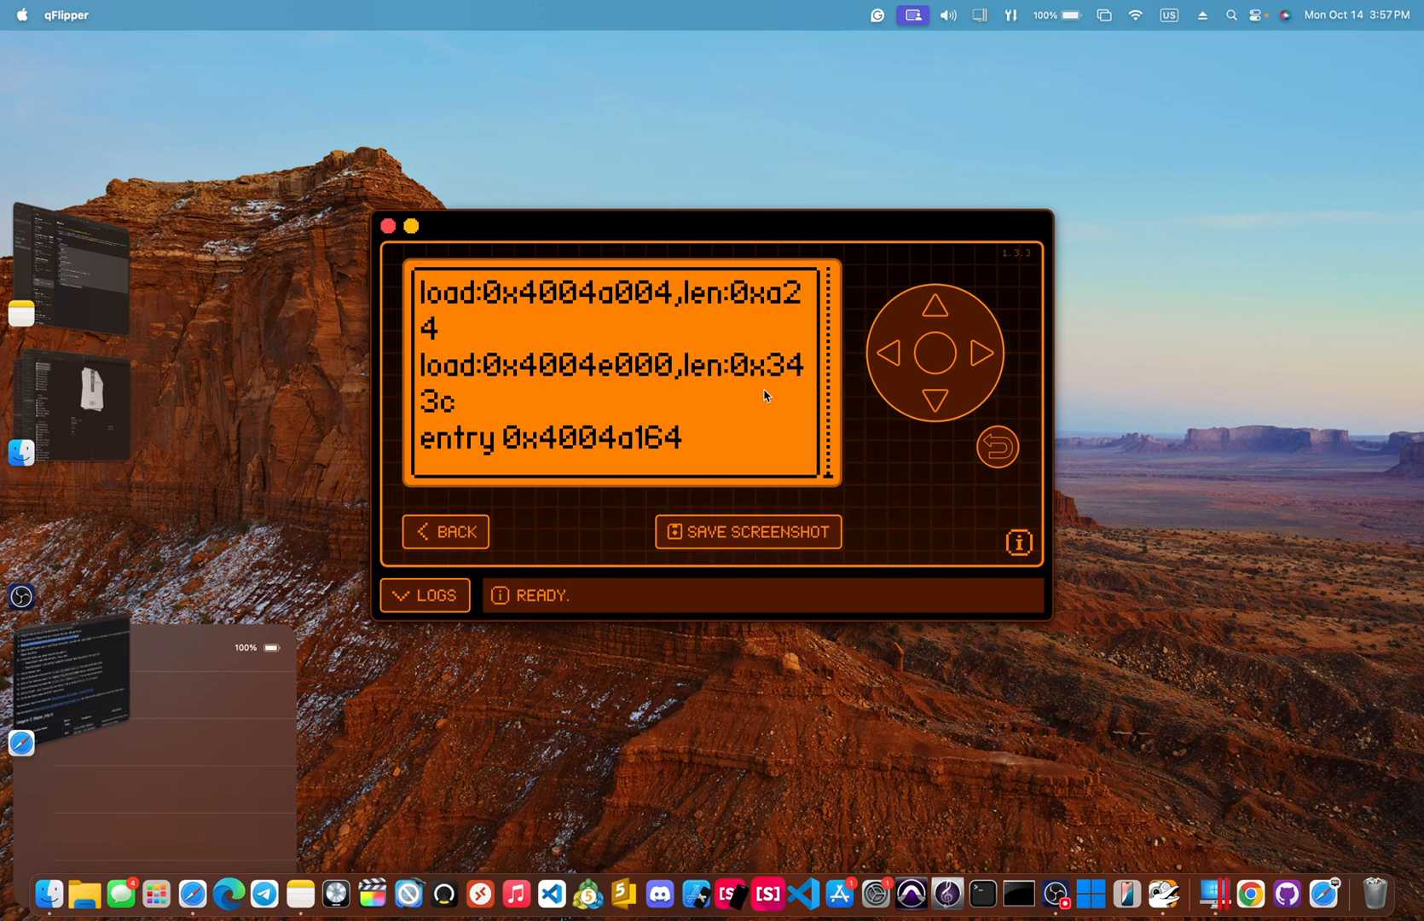
mouse_move(875, 469)
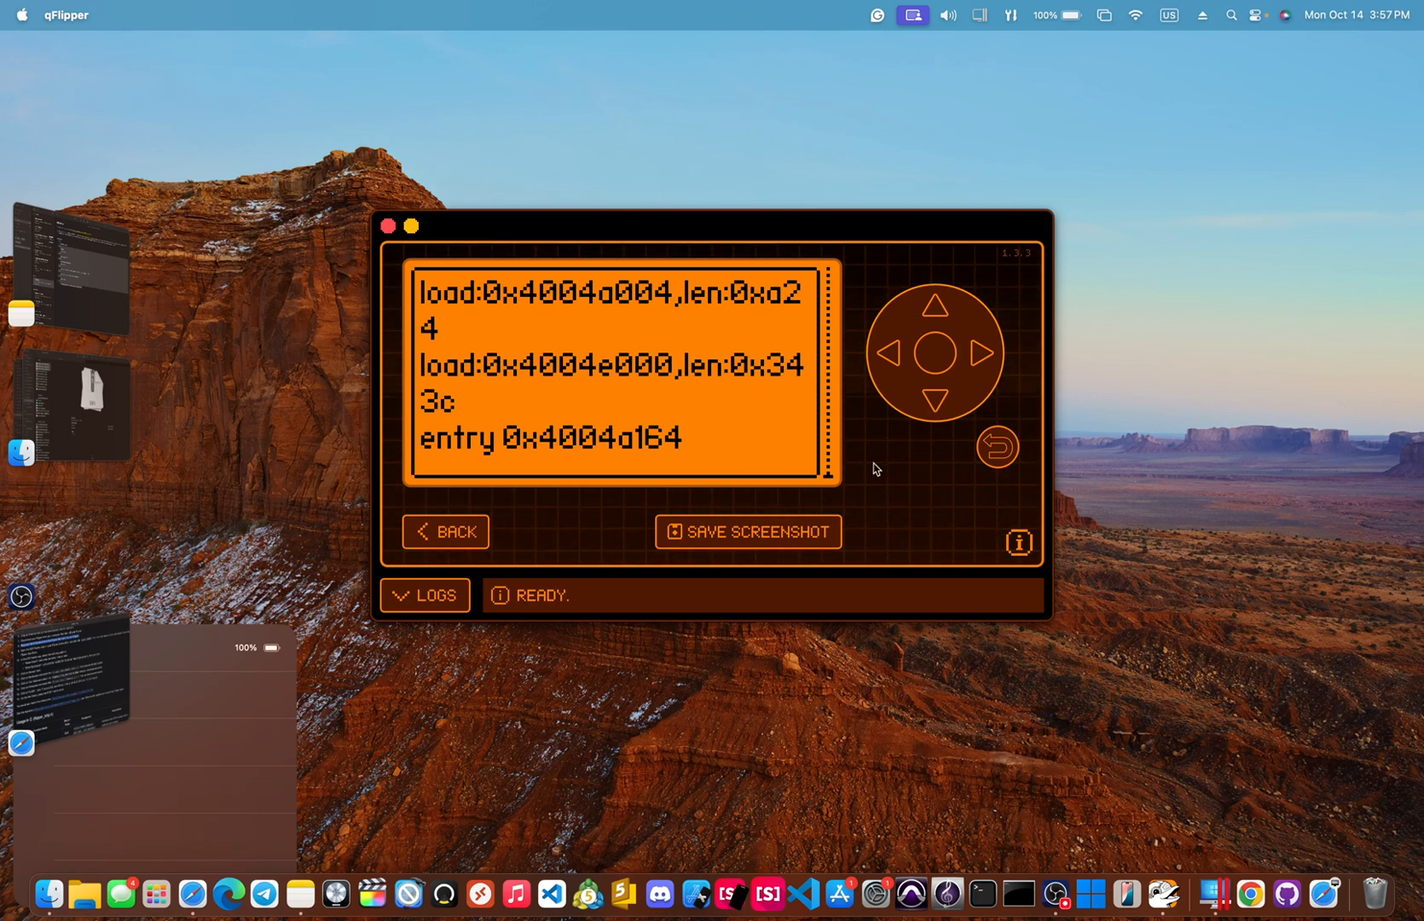
- Exit ESP Flasher with Back and move up through the GPIO apps list
left_click(996, 445)
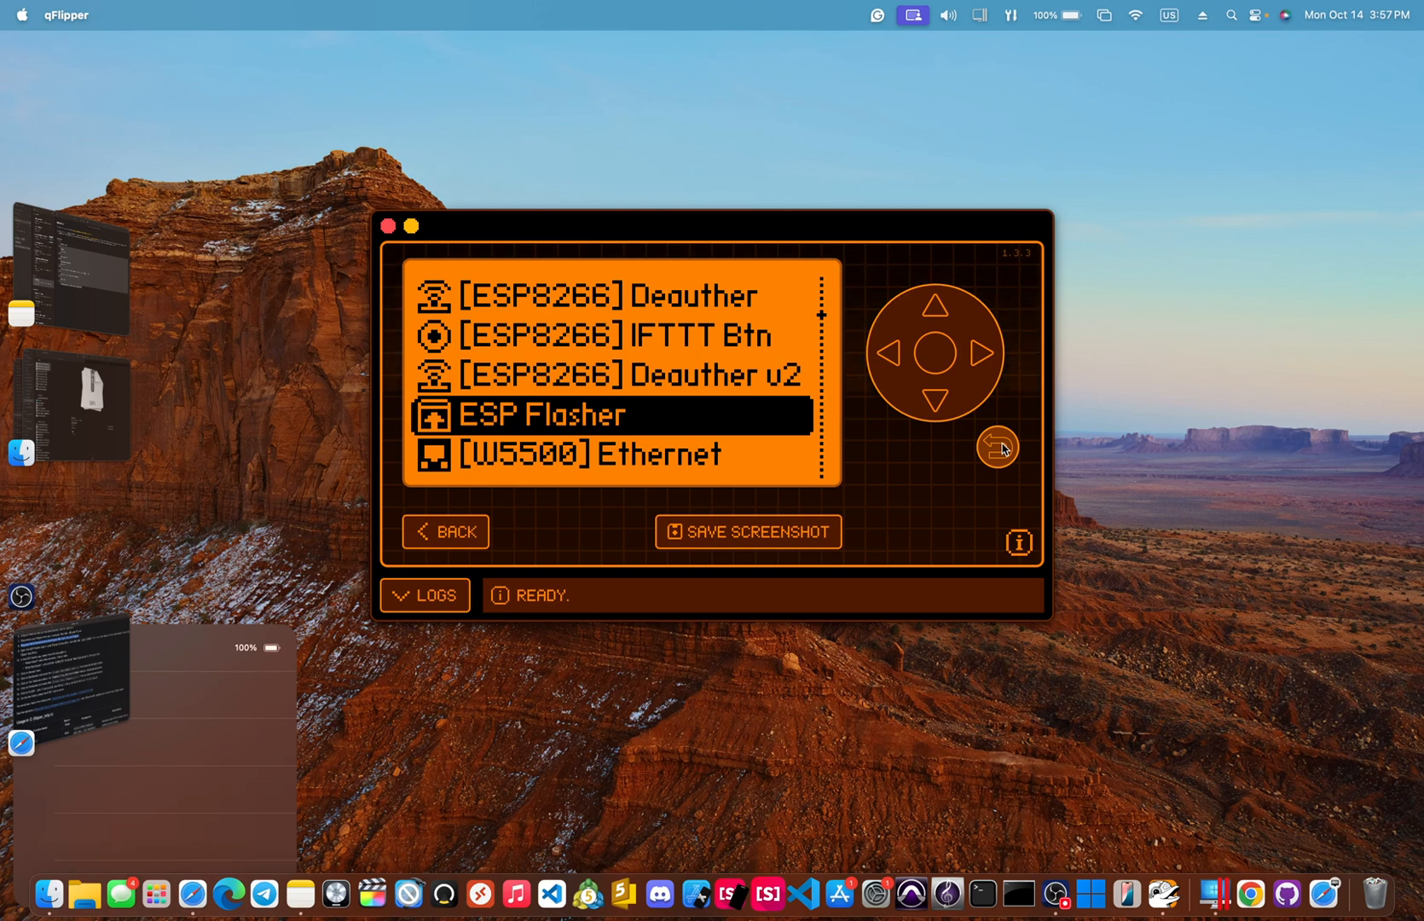
left_click(935, 301)
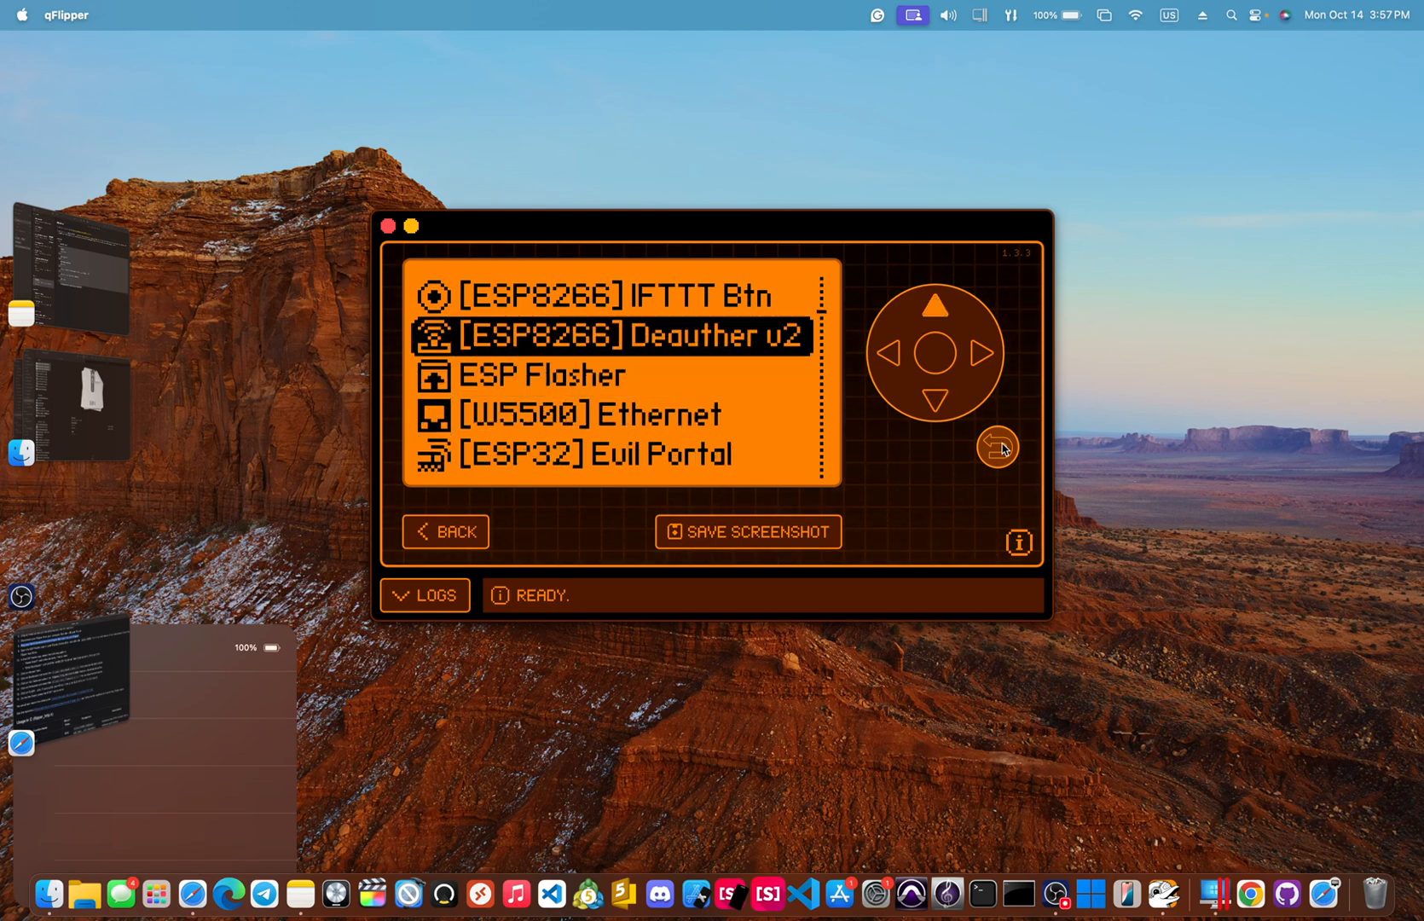
scroll("down", 3)
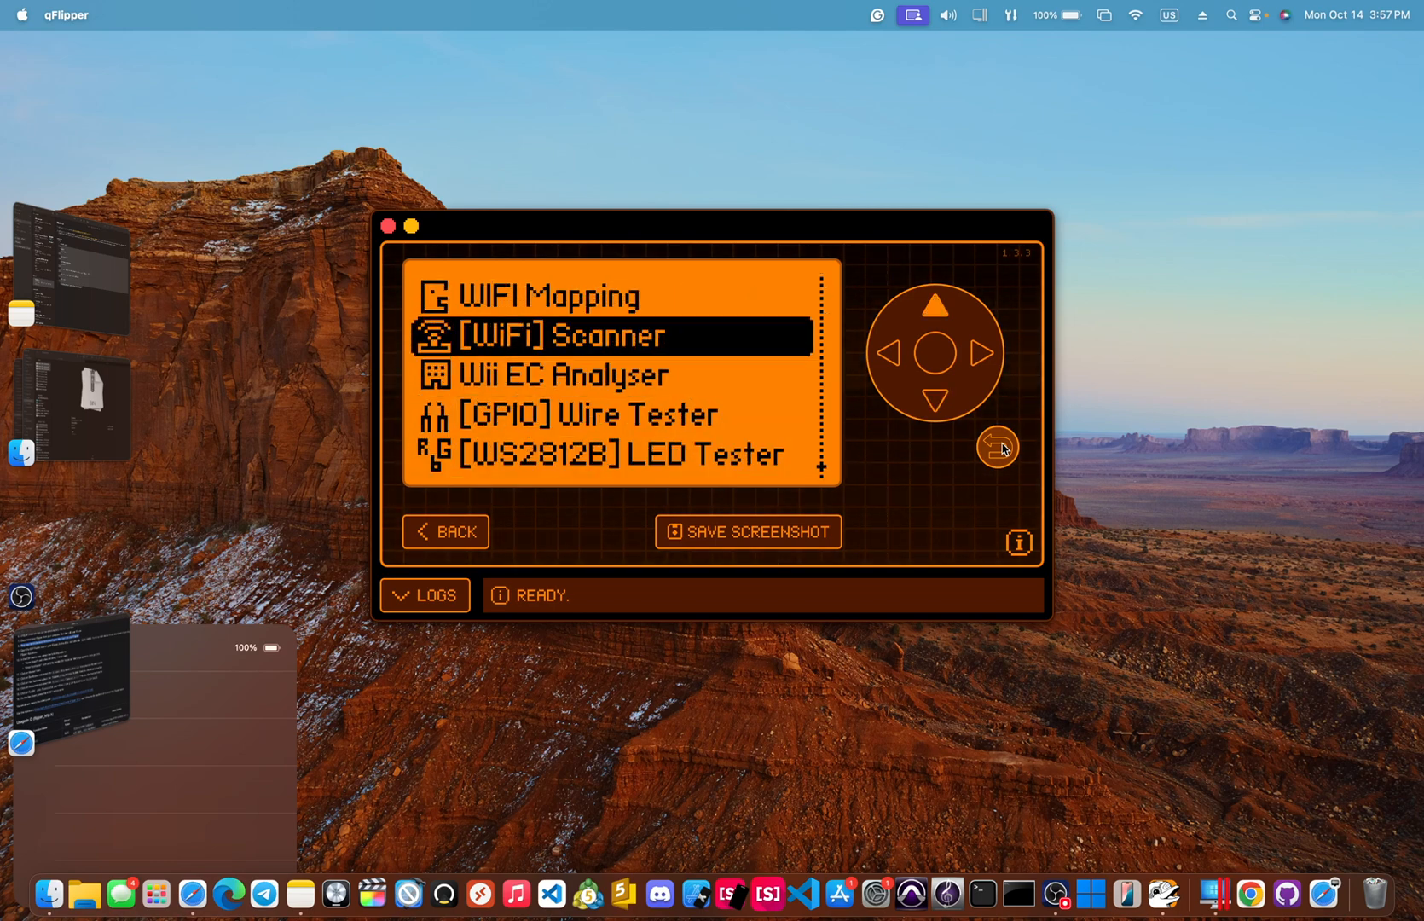